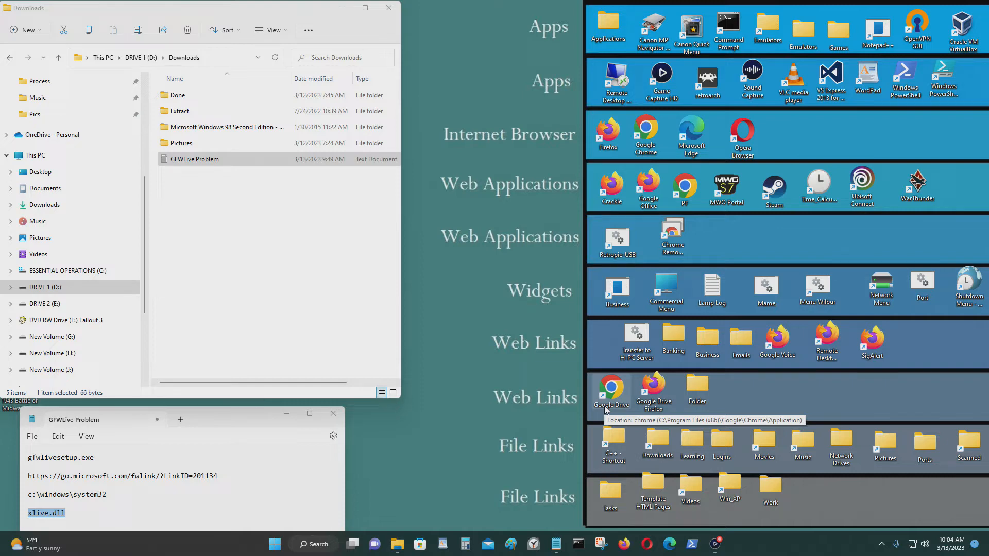
mouse_move(624, 543)
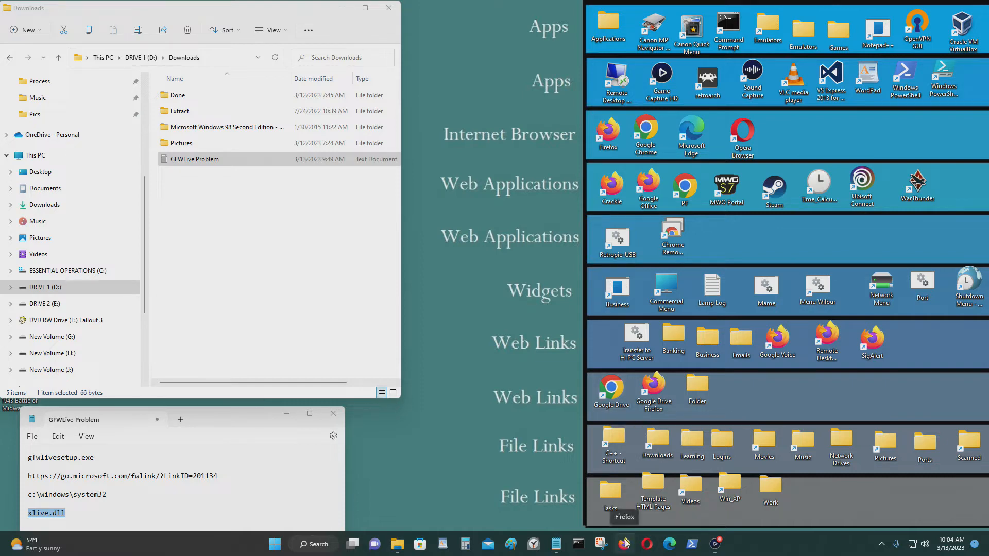
- Launch Fallout3 from the Games folder and dismiss the xlive.dll Ordinal Not Found error
double_click(838, 28)
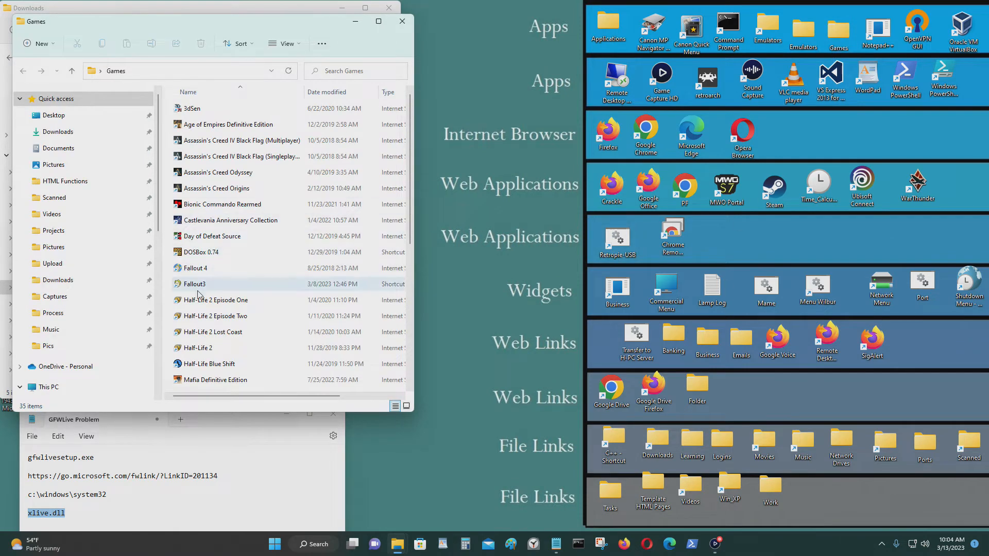
double_click(194, 284)
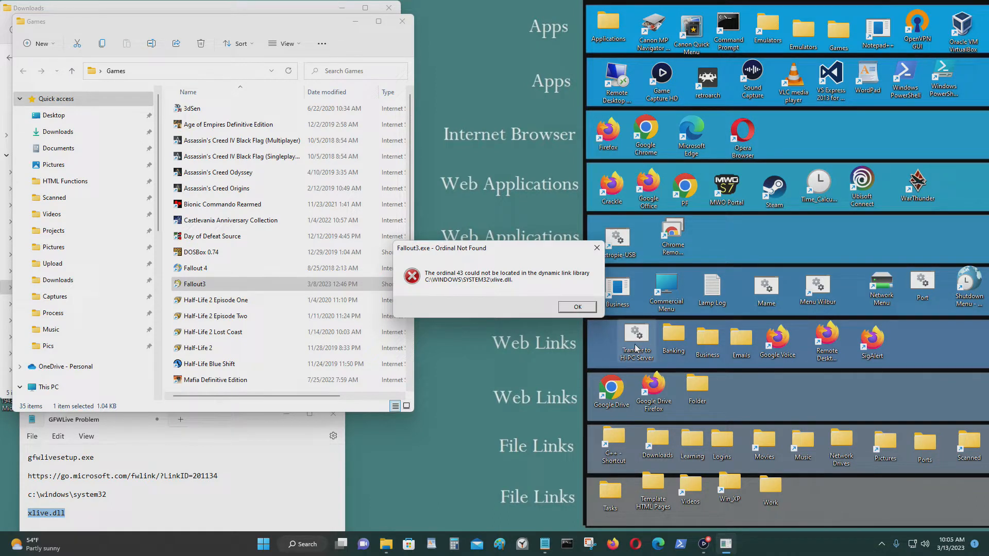
left_click(575, 308)
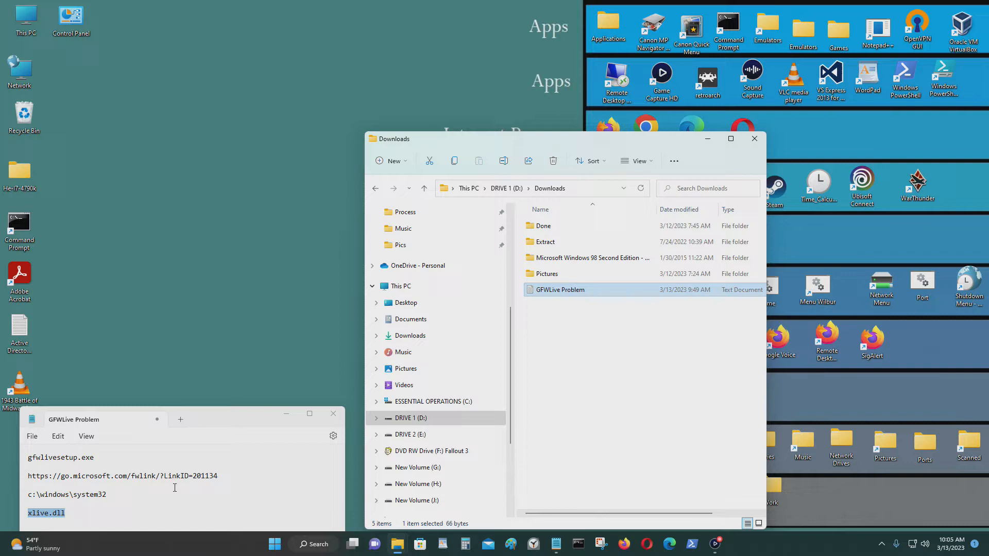
- Copy the go.microsoft.com fwlink address from the GFWLive Problem notes into Firefox
left_click(219, 476)
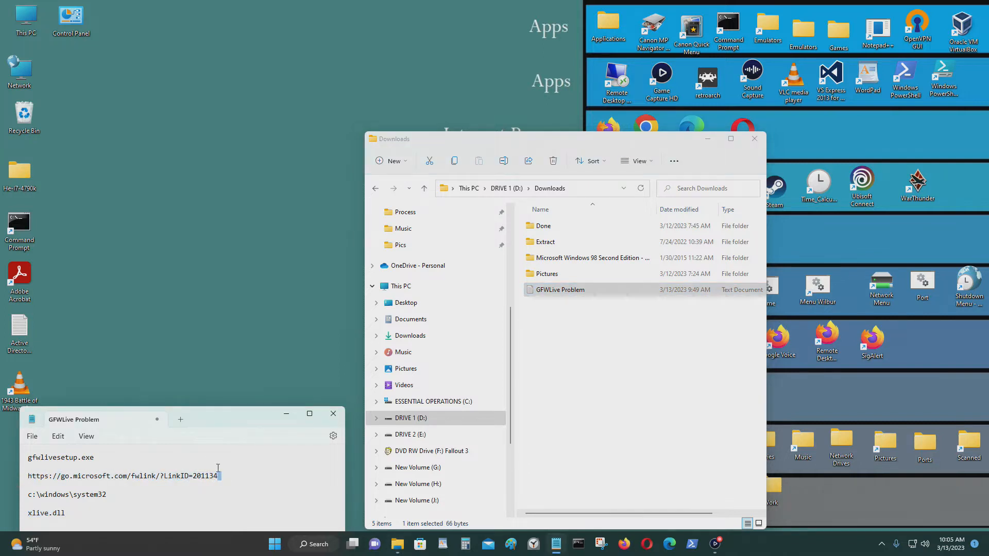
triple_click(123, 475)
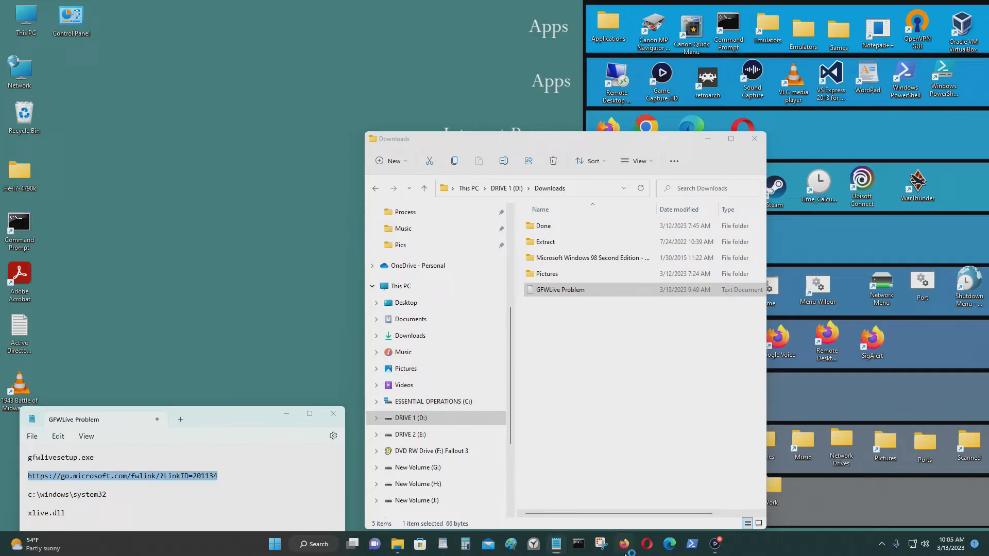
left_click(622, 545)
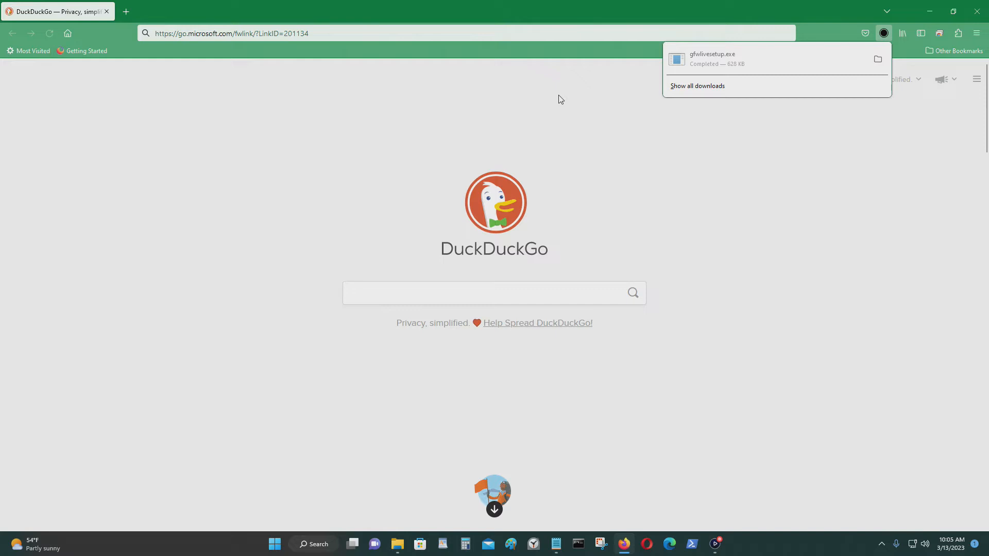
- Close the Firefox downloads panel and select the Microsoft home page address
left_click(411, 34)
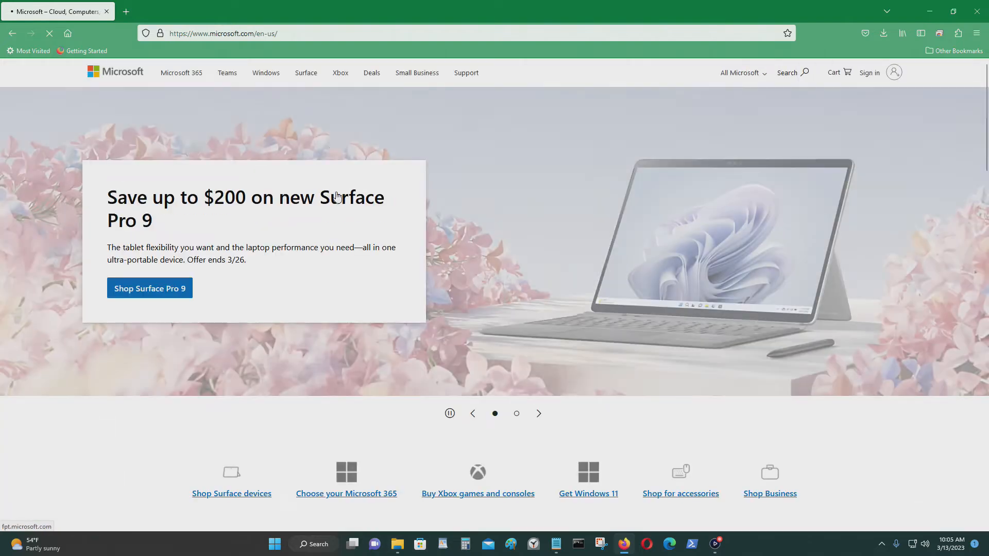
left_click(222, 33)
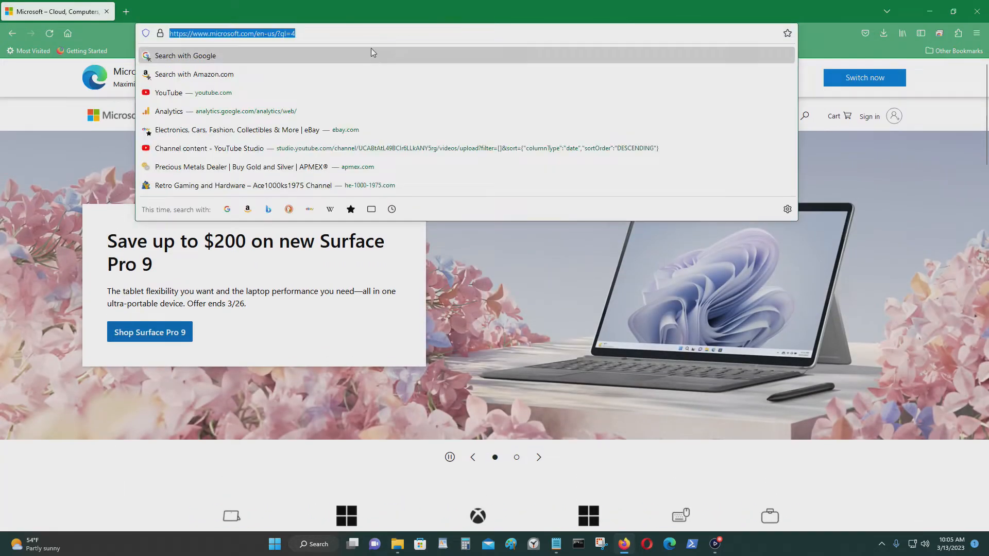
mouse_move(519, 129)
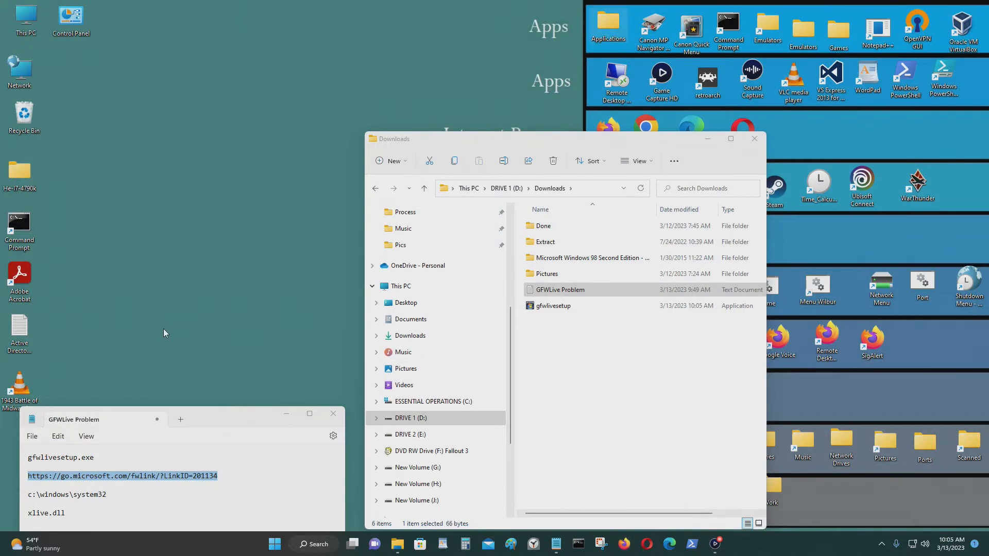
- Run gfwlivesetup as administrator, then open its Logs folder after the network install failure
left_click(552, 305)
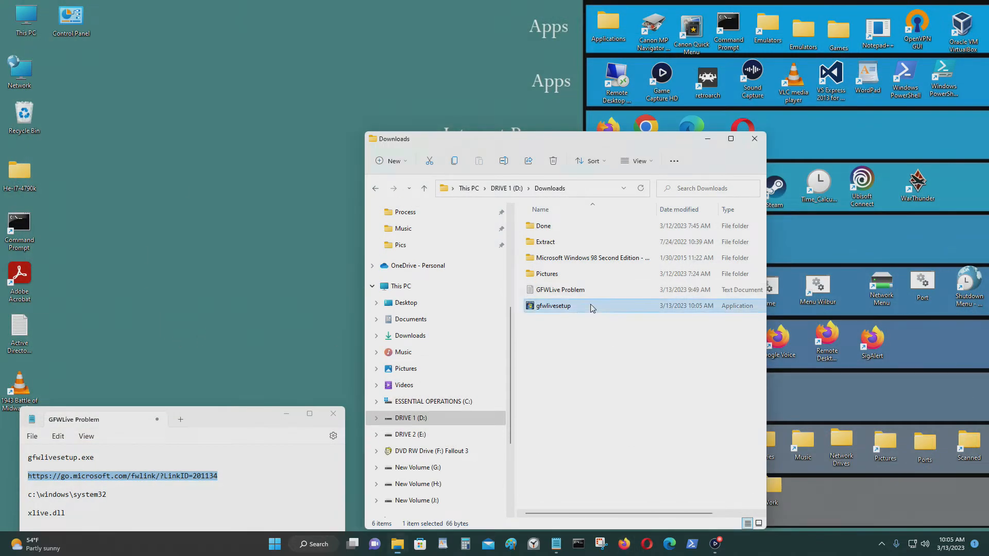
double_click(552, 305)
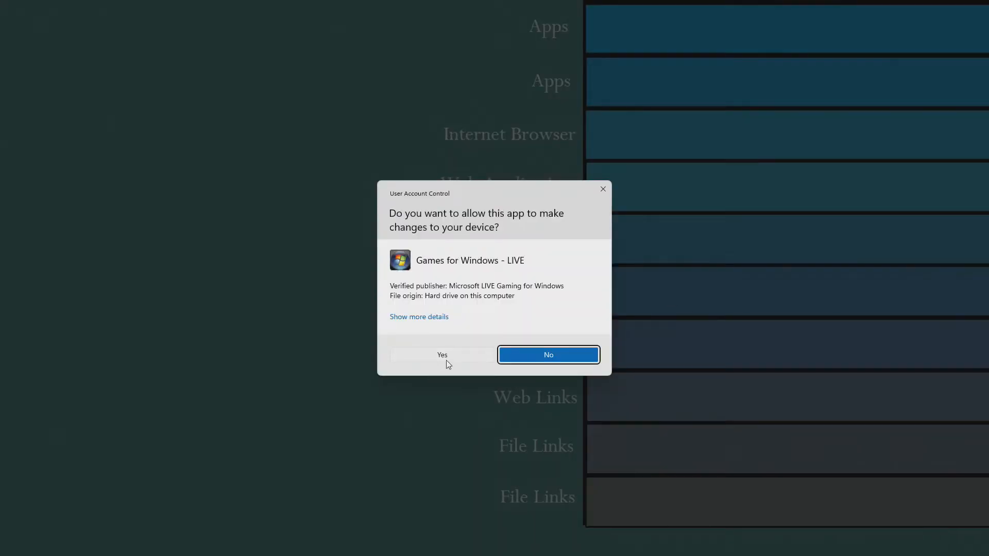
left_click(442, 355)
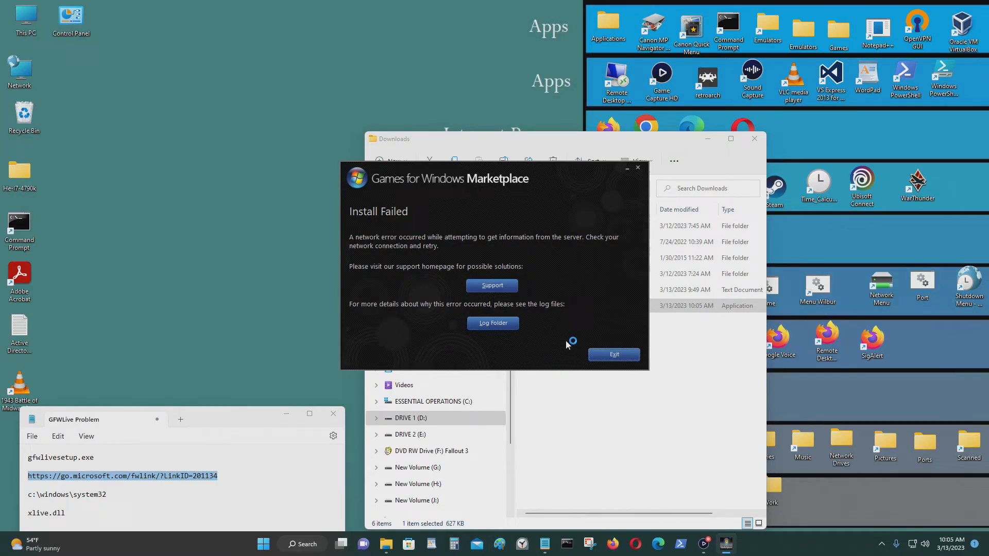
mouse_move(495, 197)
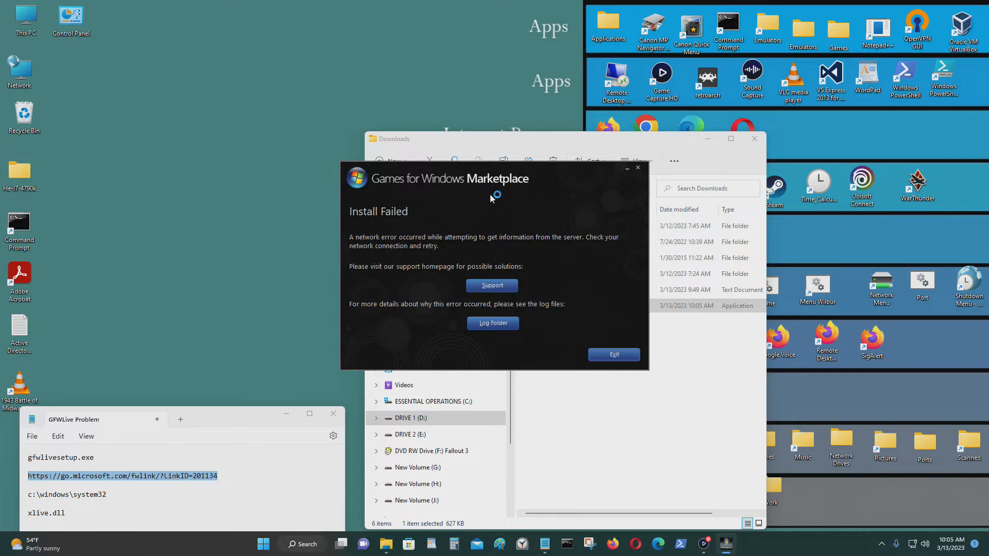
mouse_move(486, 180)
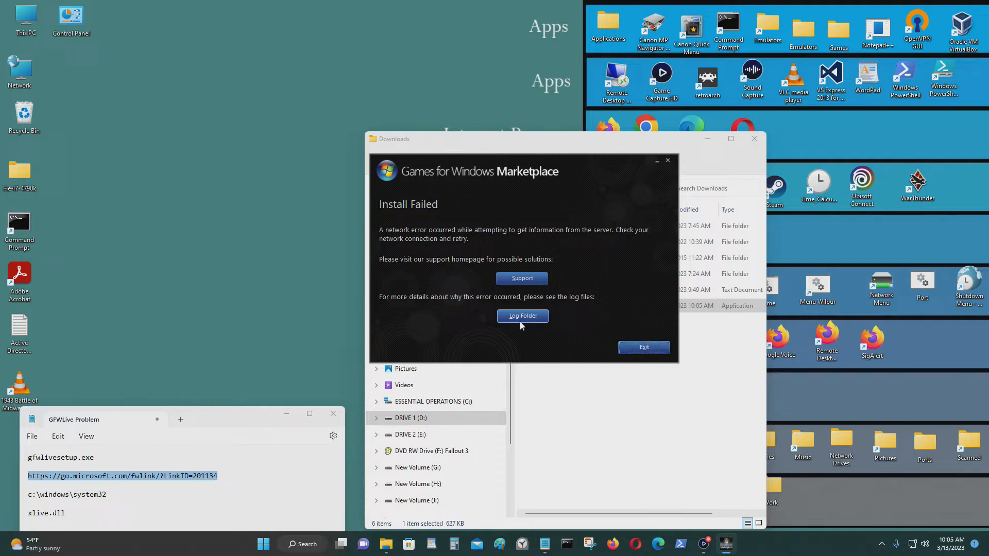
mouse_move(534, 321)
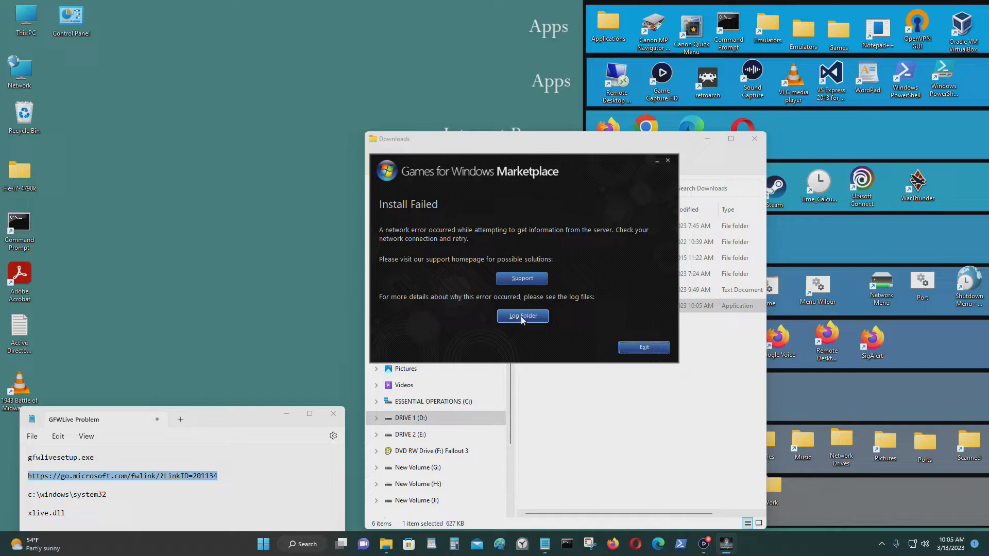
left_click(522, 316)
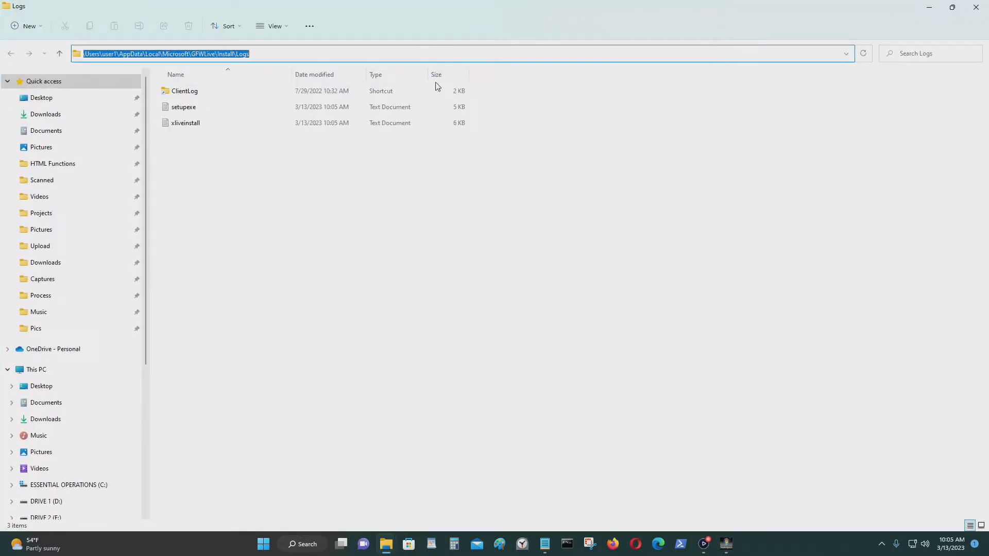
- Go to the GFWLive Downloads folder and select the xliveredist installer
left_click(242, 54)
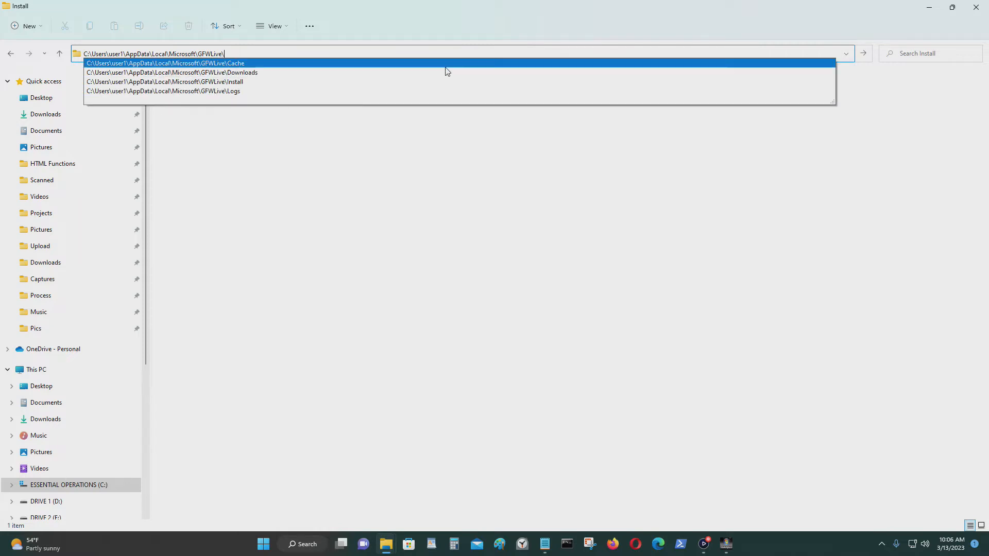
left_click(172, 72)
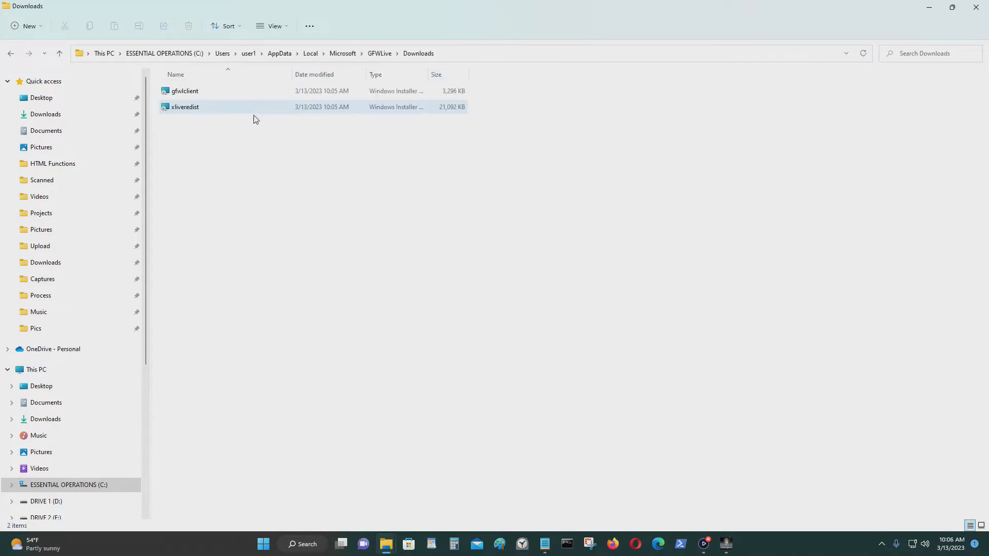
left_click(517, 336)
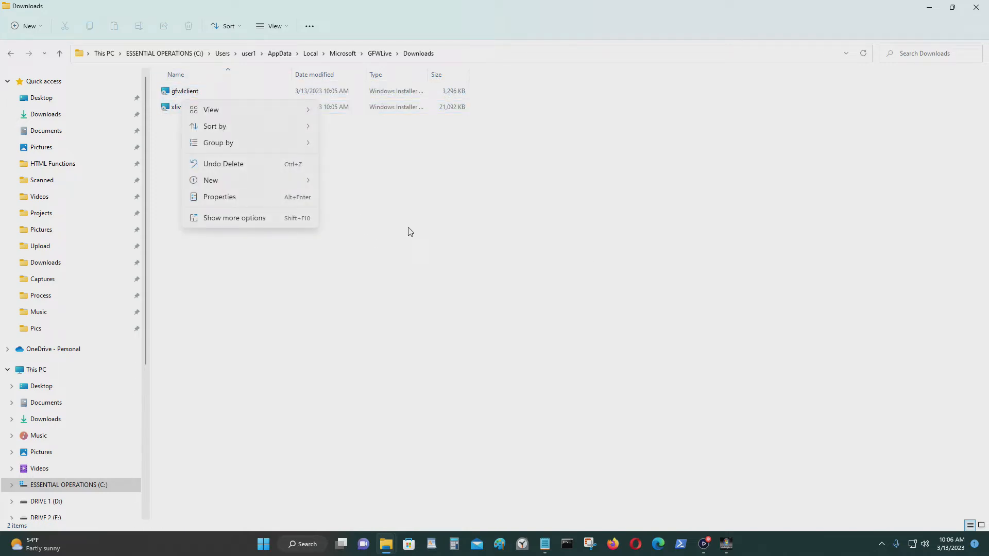
- View properties of both gfwlclient and xliveredist installers, then minimize the window
right_click(183, 106)
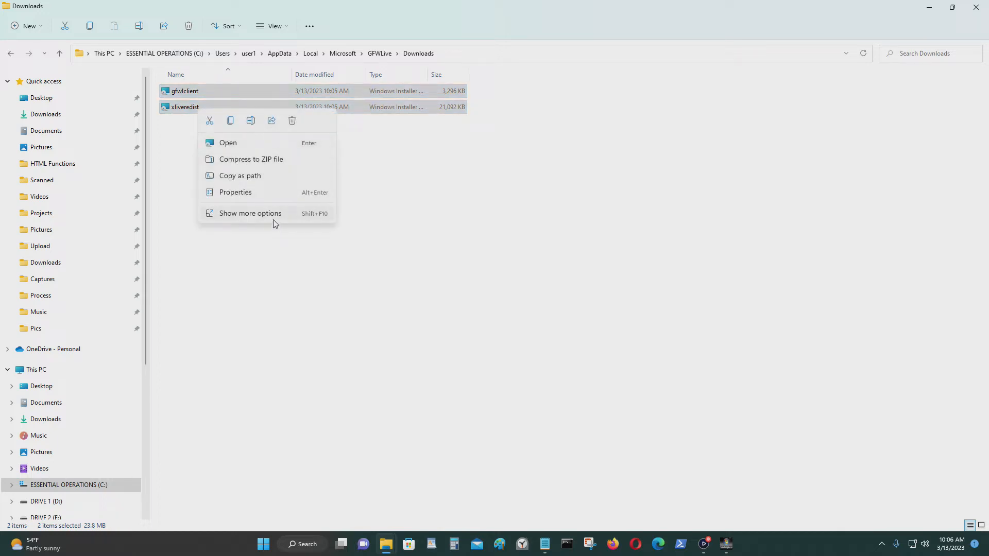
left_click(186, 132)
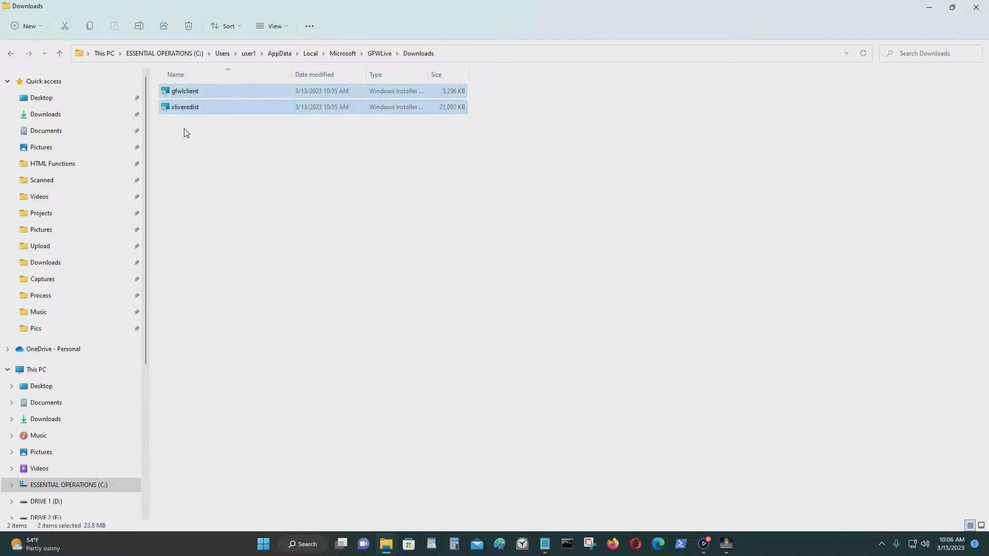
left_click(225, 171)
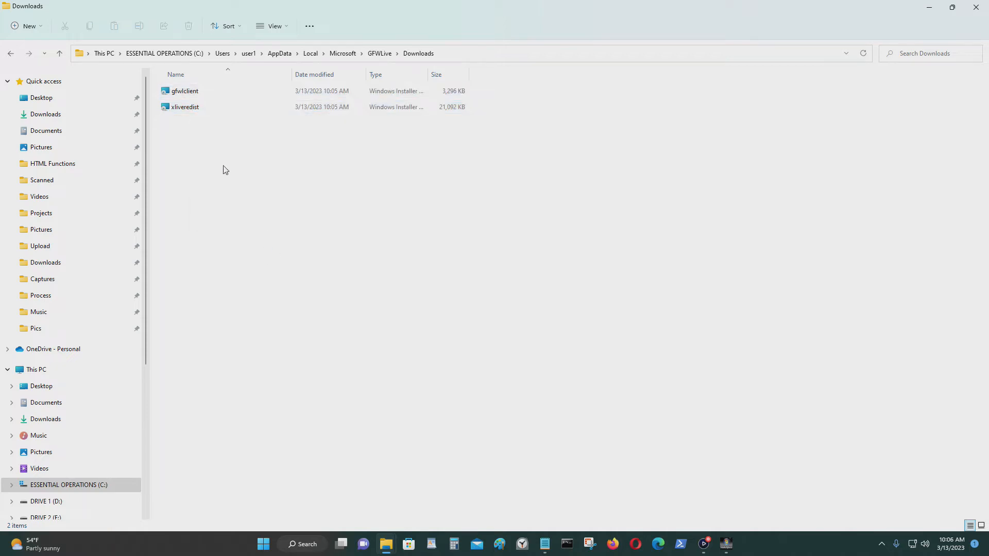
right_click(185, 91)
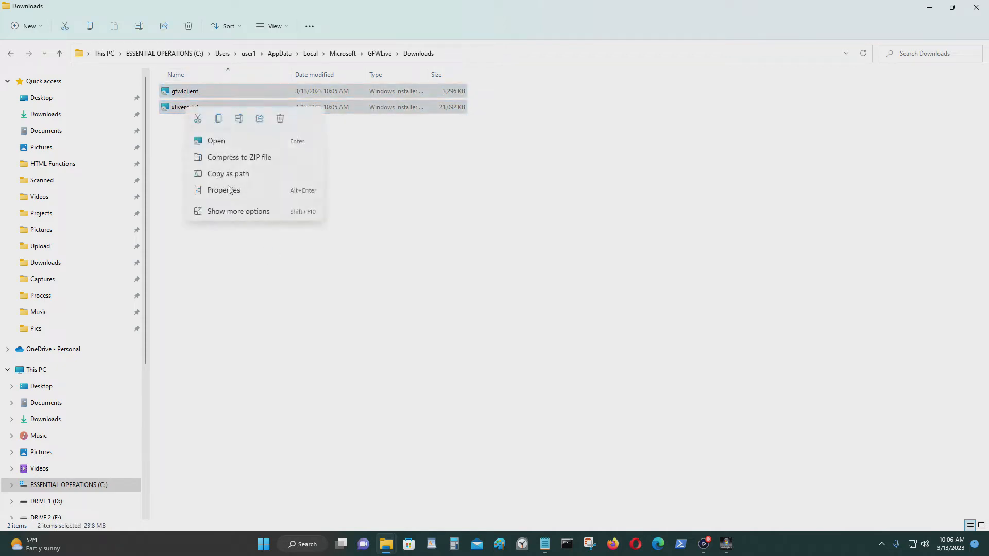
left_click(238, 210)
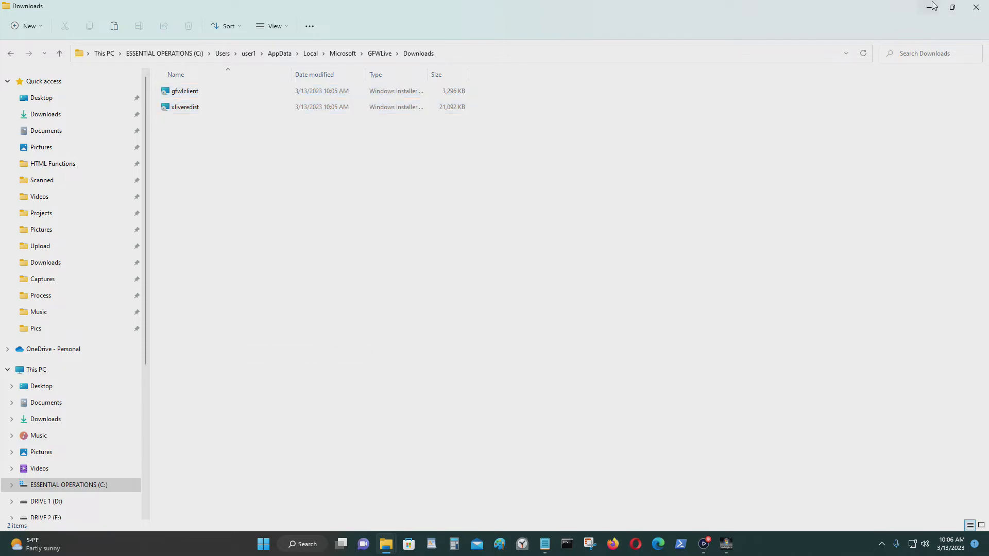
left_click(952, 7)
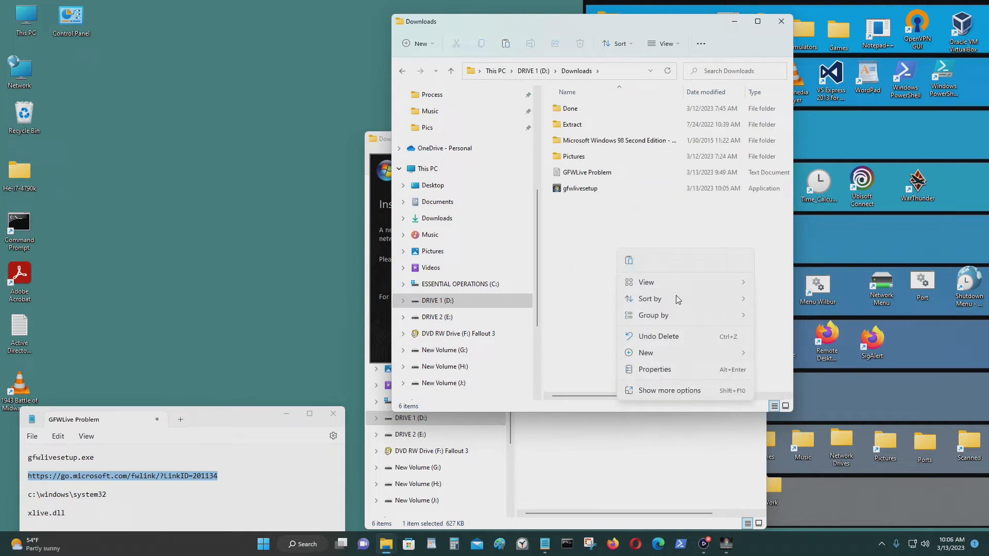
- Paste the extracted files into D: Downloads and open the Install folder maximized
left_click(669, 391)
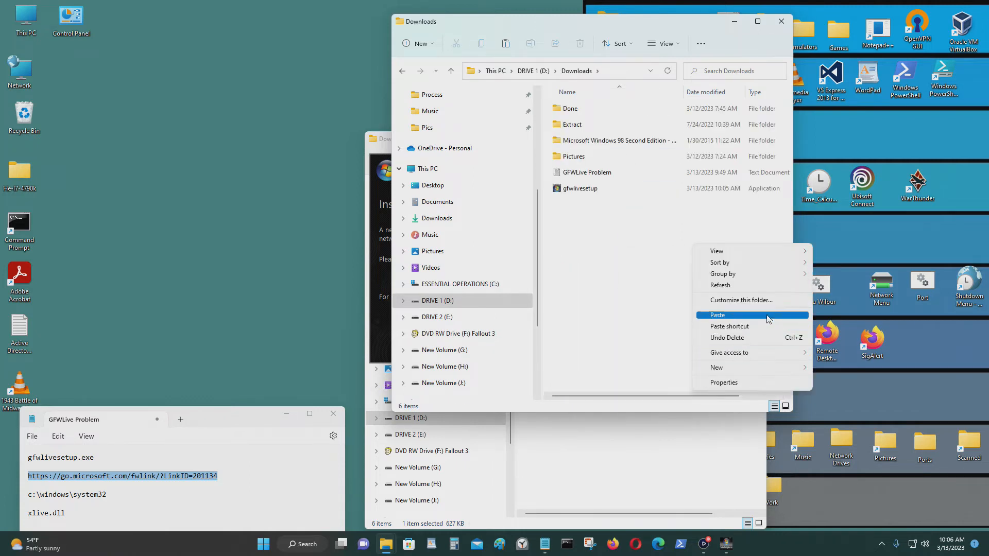
left_click(718, 315)
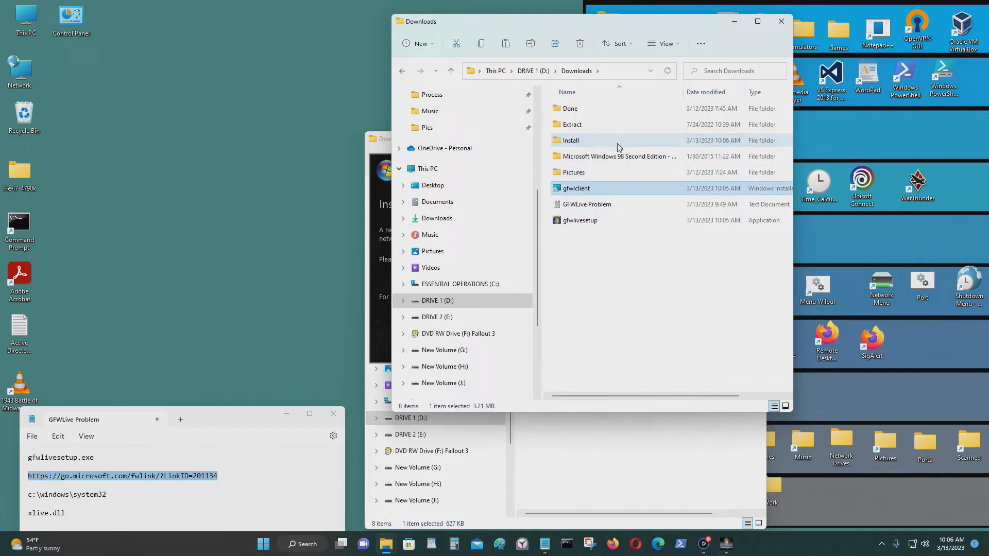
double_click(570, 140)
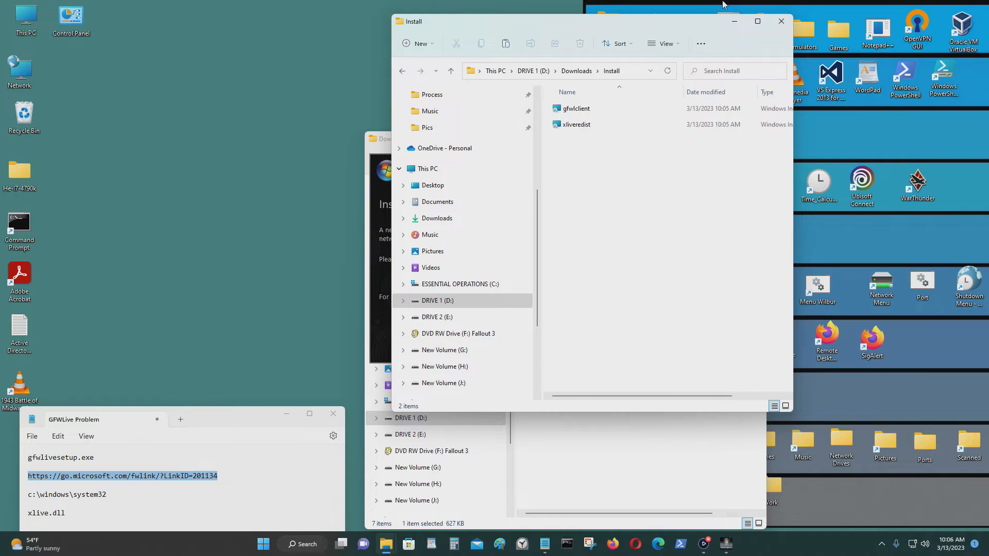
left_click(757, 20)
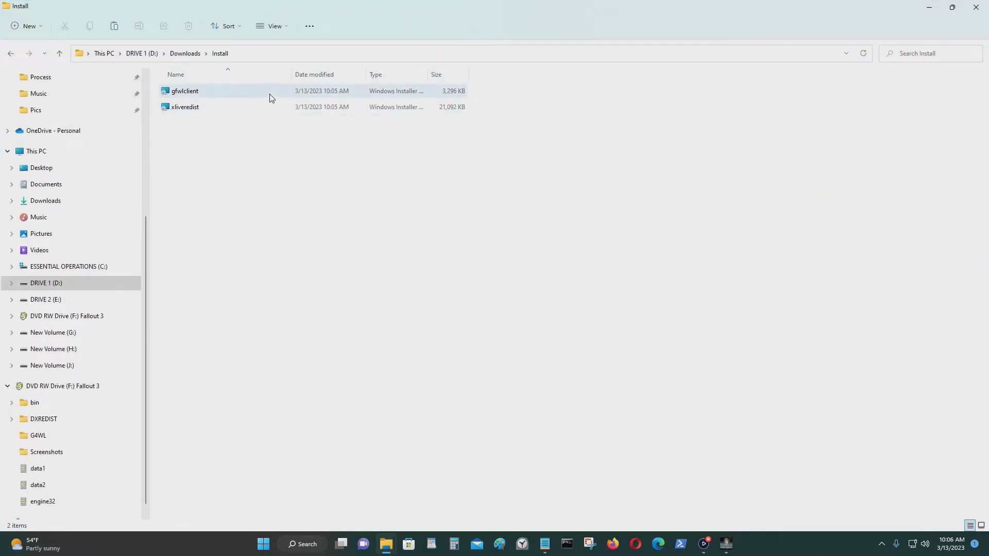
- Run gfwlclient, accept the license, install the Marketplace client and finish the wizard
double_click(185, 91)
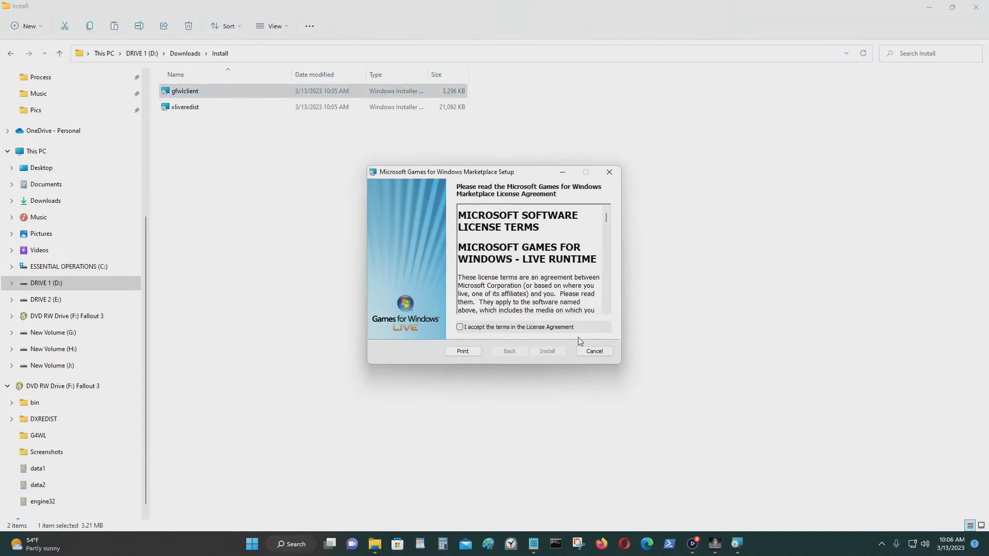
left_click(461, 326)
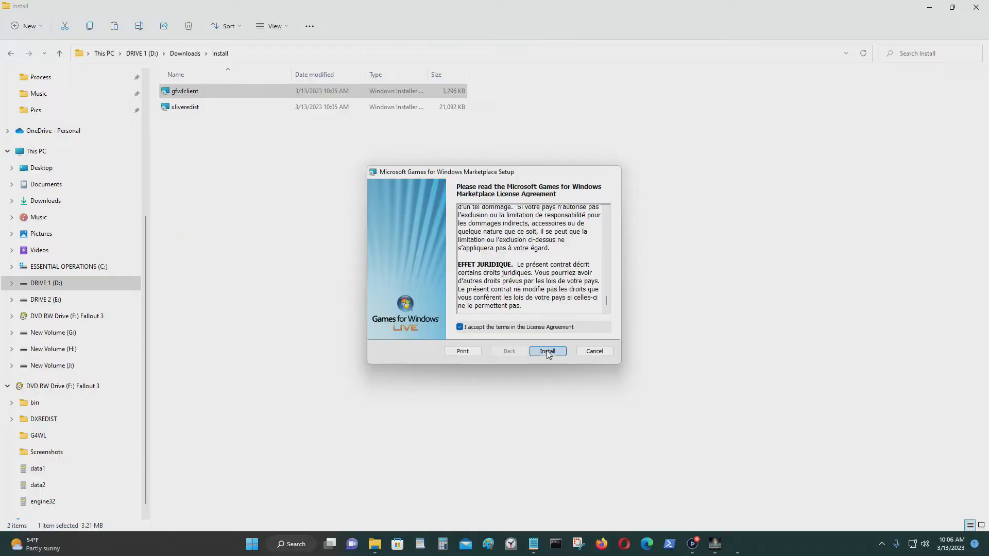
left_click(546, 351)
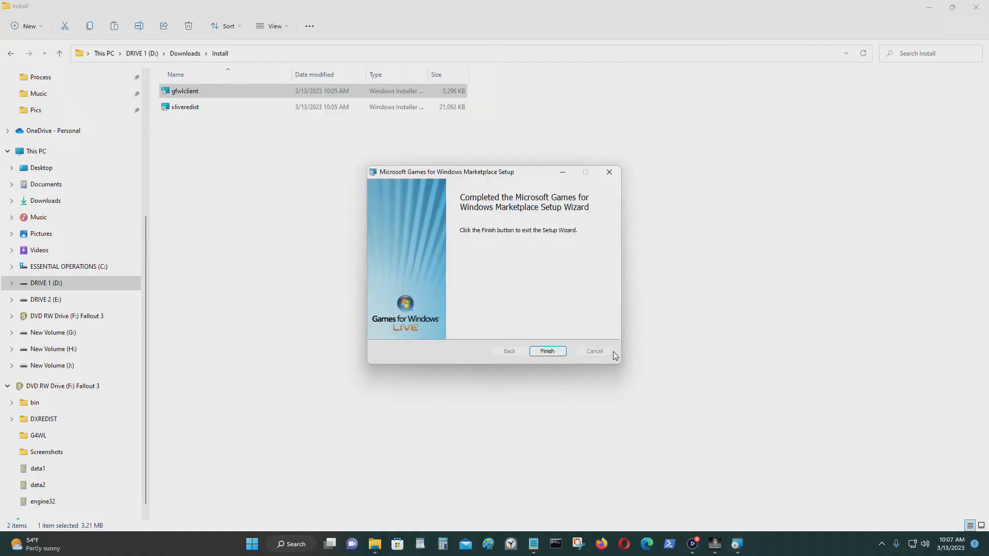
left_click(546, 351)
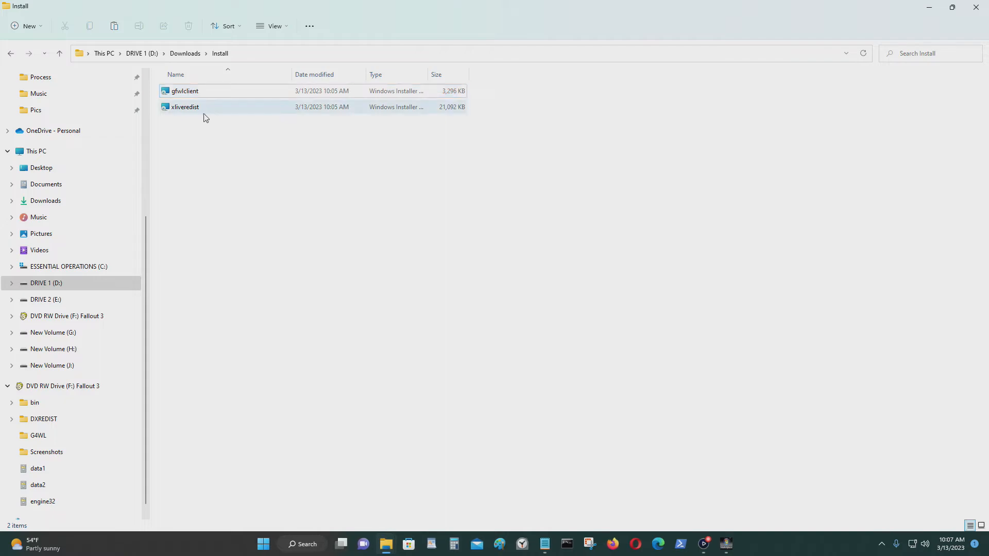
- Run xliveredist, accept the license, install the LIVE Redistributable and finish the wizard
double_click(184, 106)
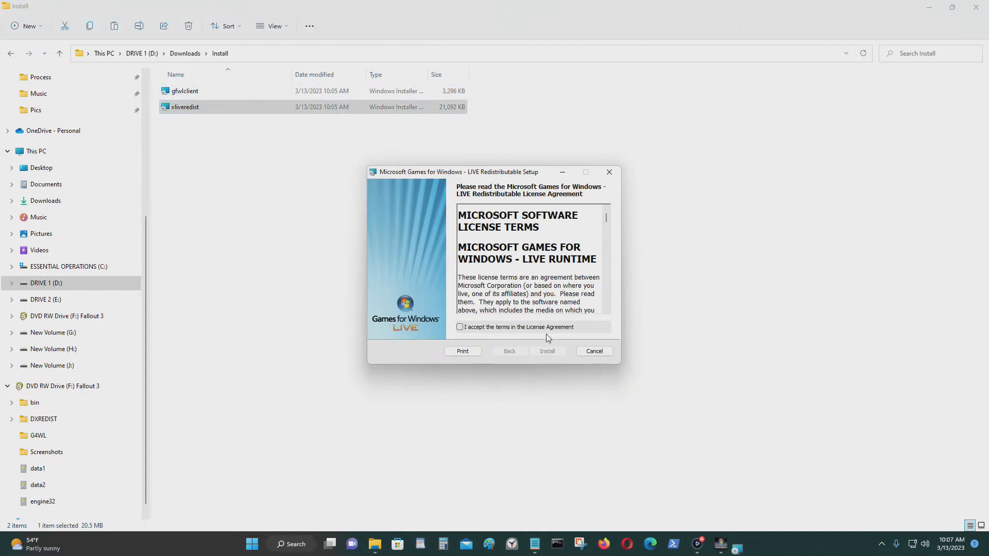
left_click(548, 351)
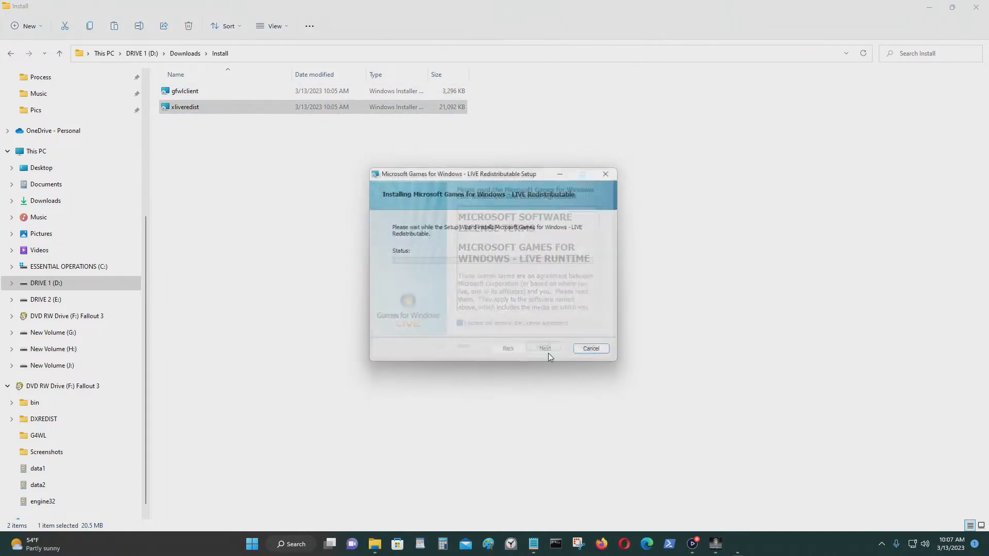
left_click(546, 348)
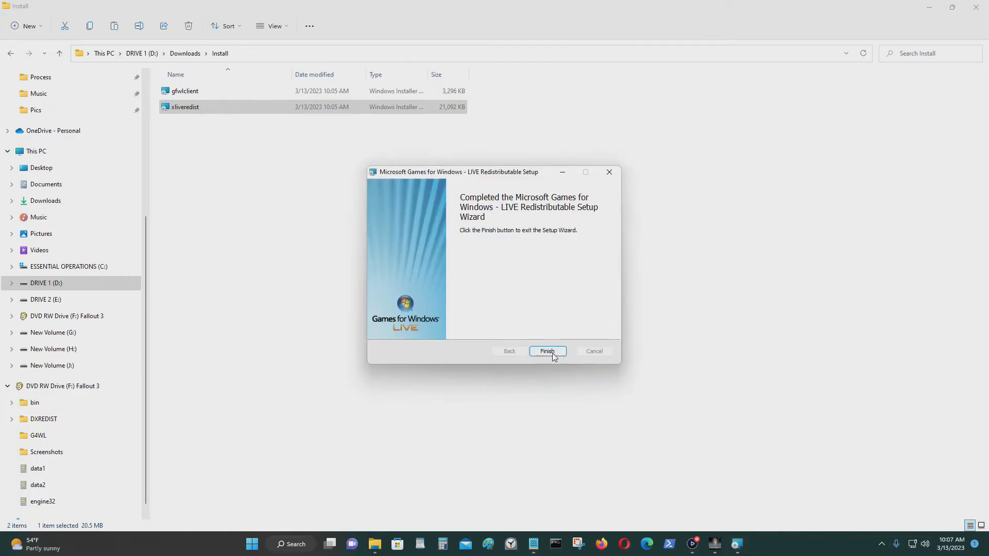
left_click(546, 351)
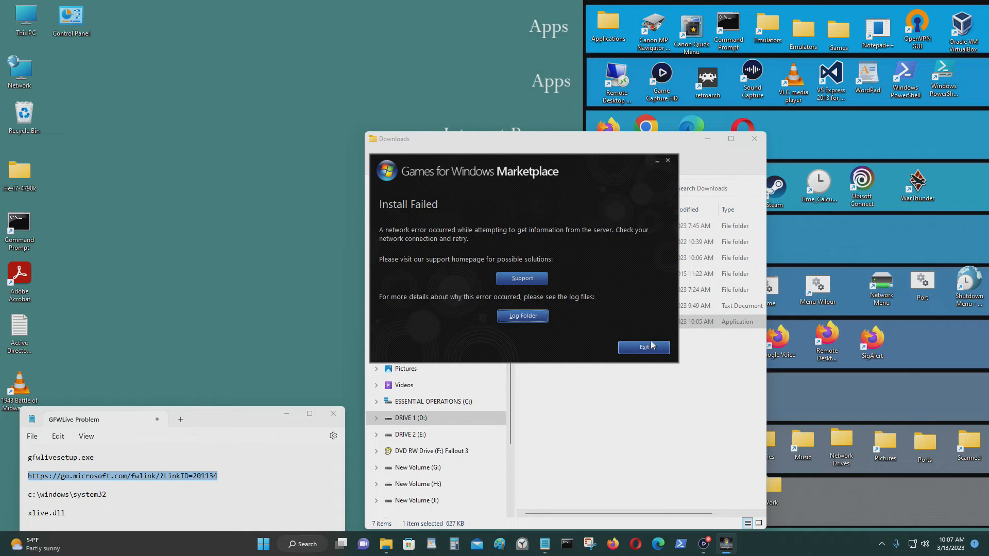
- Exit the Install Failed window and select the c:\windows\system32 line in the notes
left_click(643, 347)
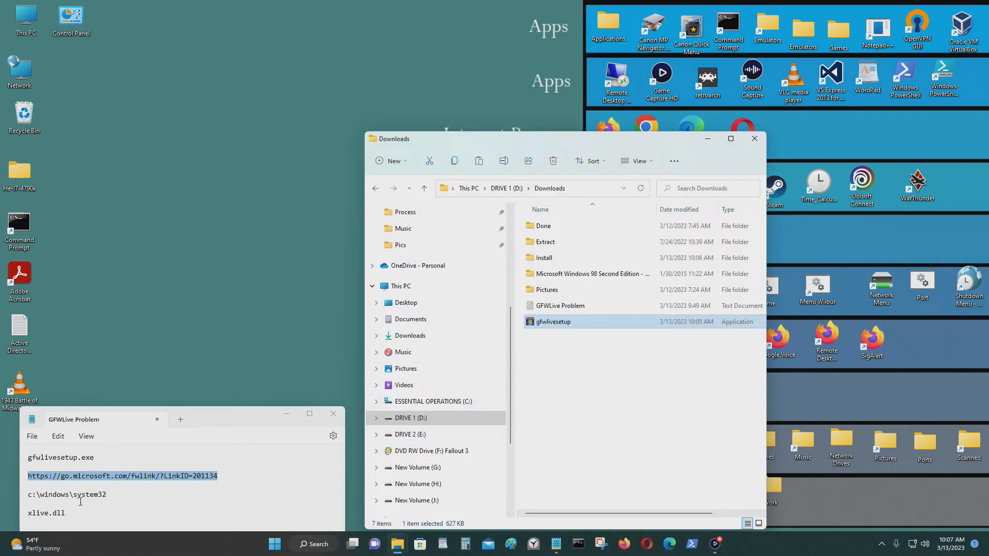
left_click(109, 494)
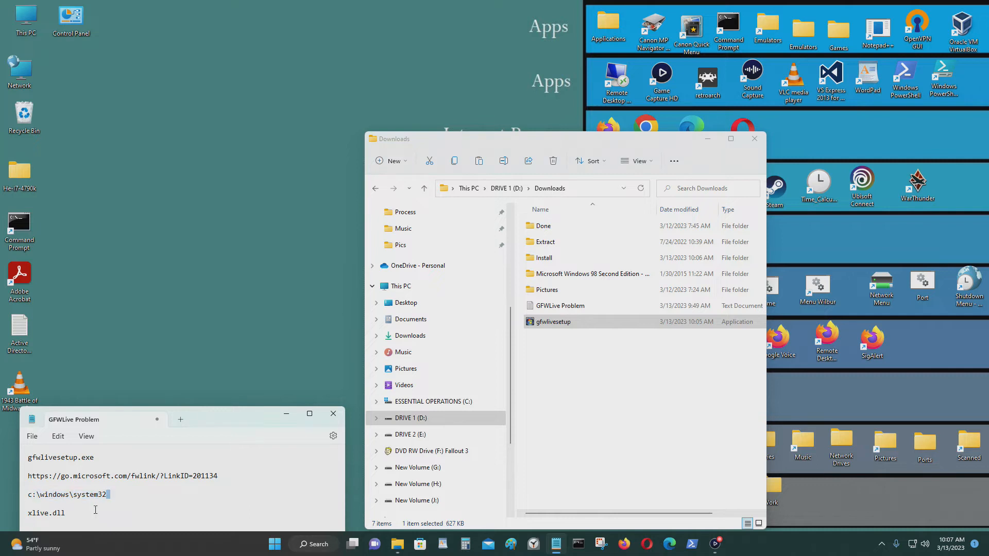
triple_click(66, 495)
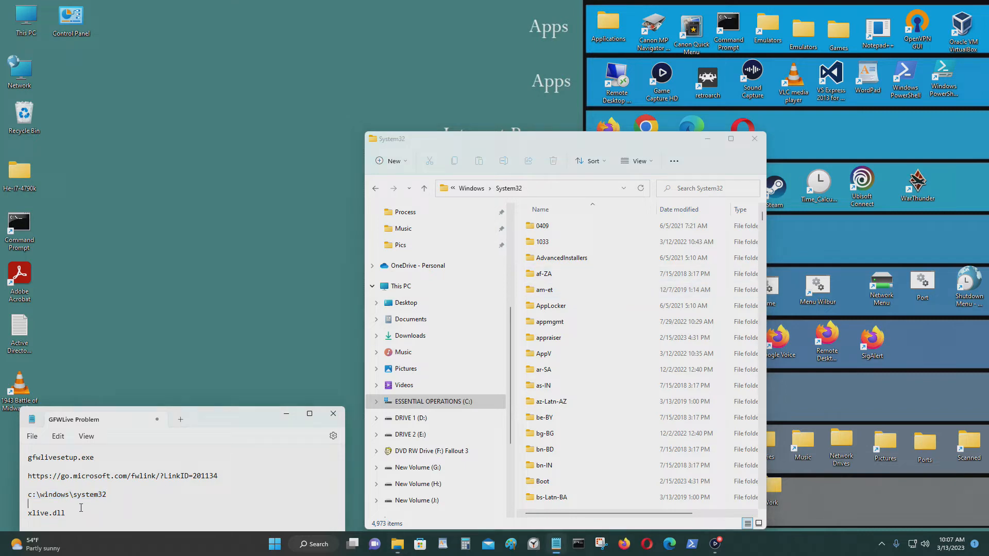
- Search the maximized System32 folder for xlive.dll, find no matches, and close it
double_click(46, 513)
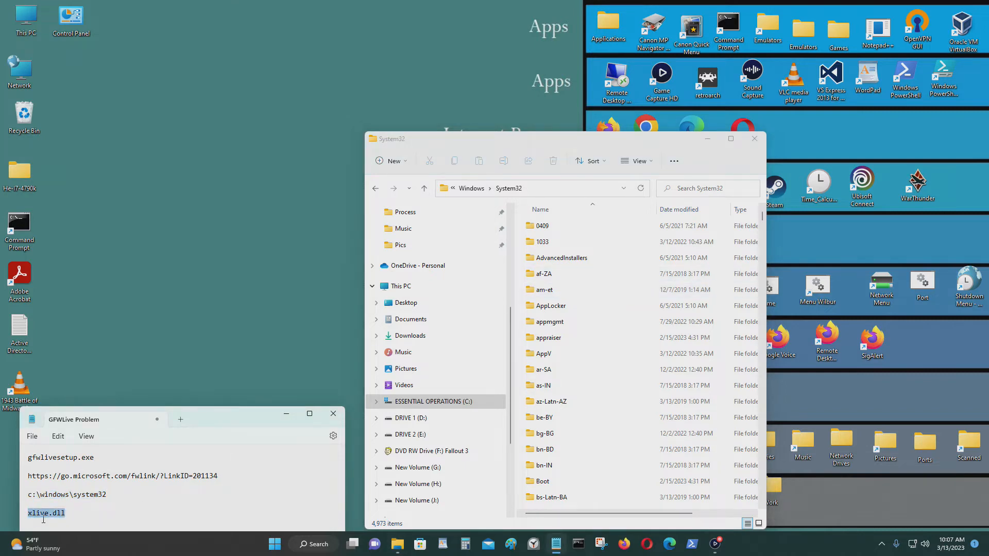
left_click(730, 138)
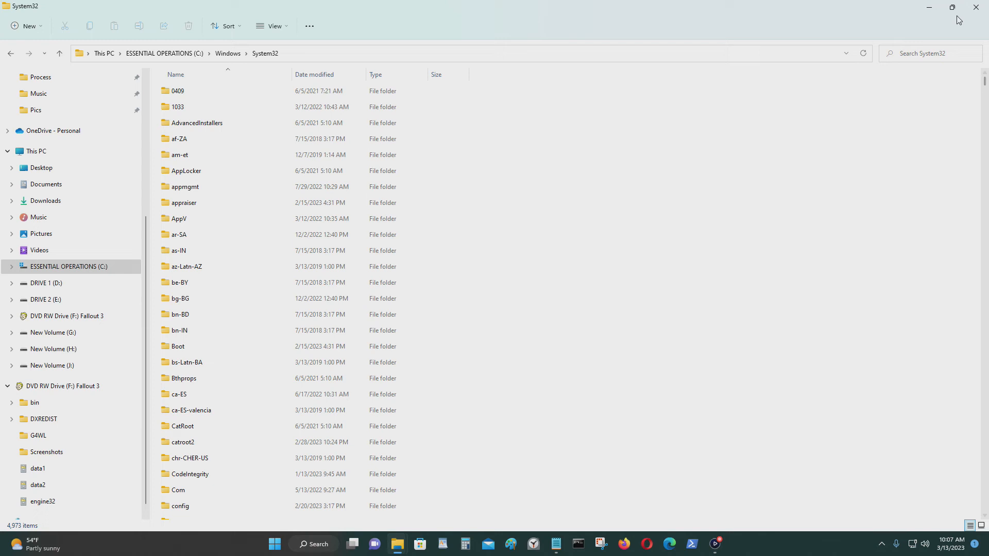
type("xlive.dll")
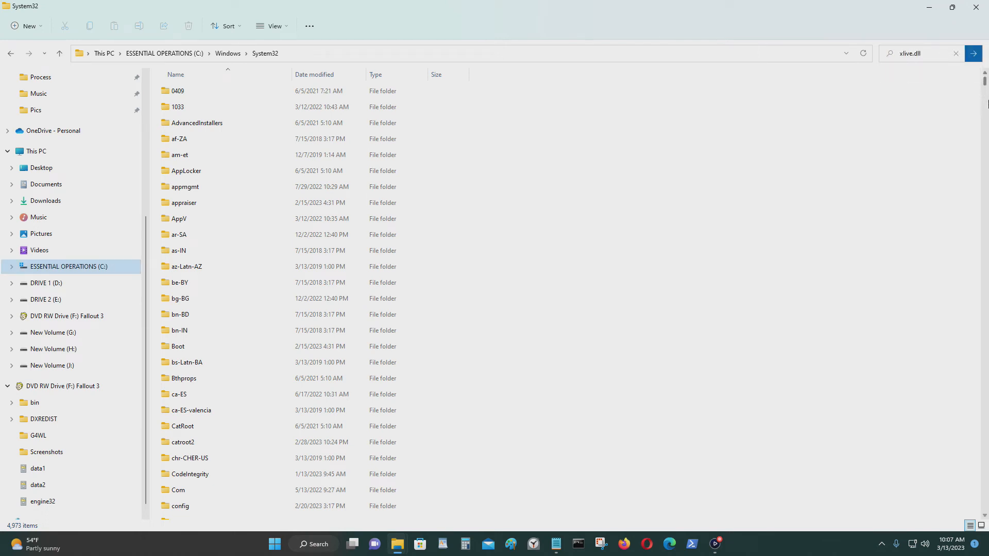
left_click(973, 53)
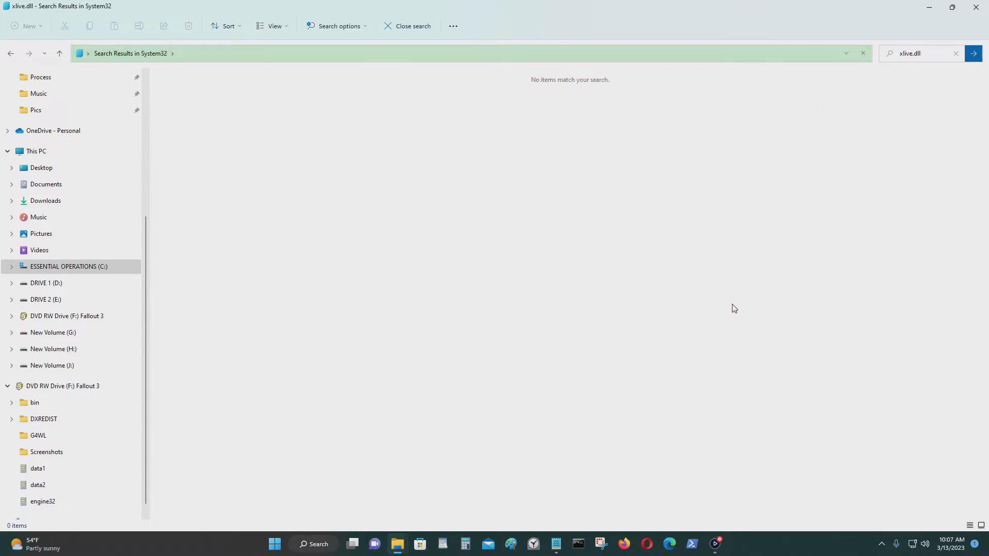
left_click(412, 25)
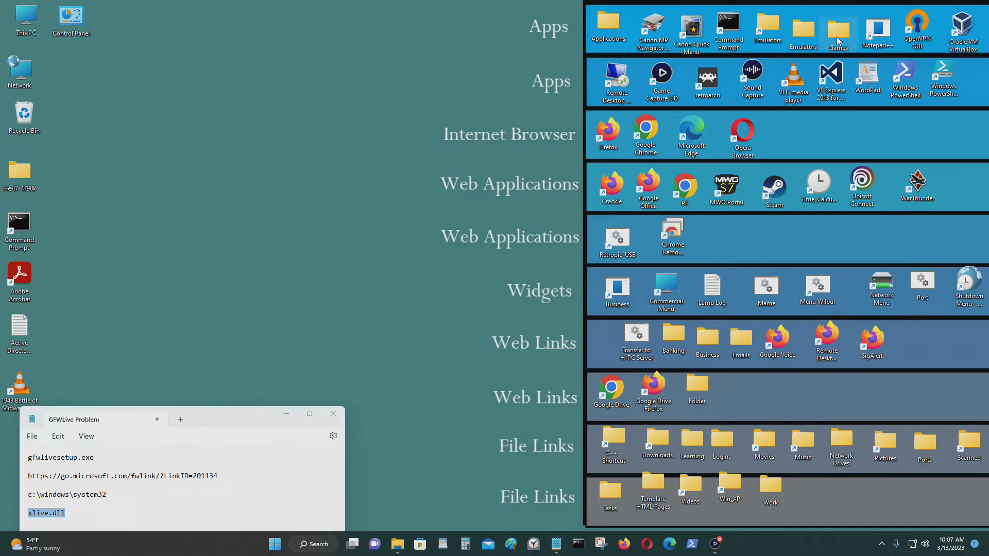
- Relaunch Fallout 3 from its shortcut in the Games desktop folder
left_click(839, 30)
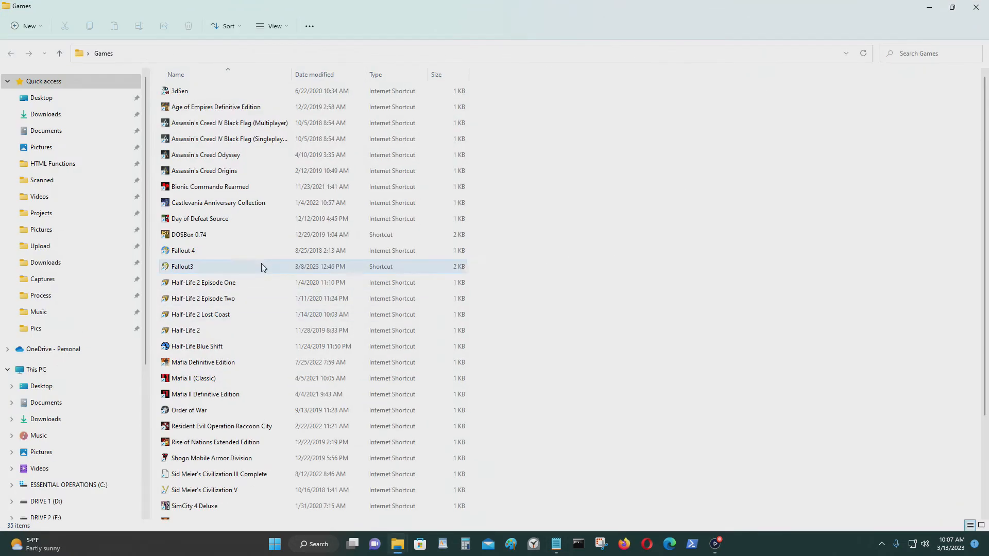
double_click(182, 266)
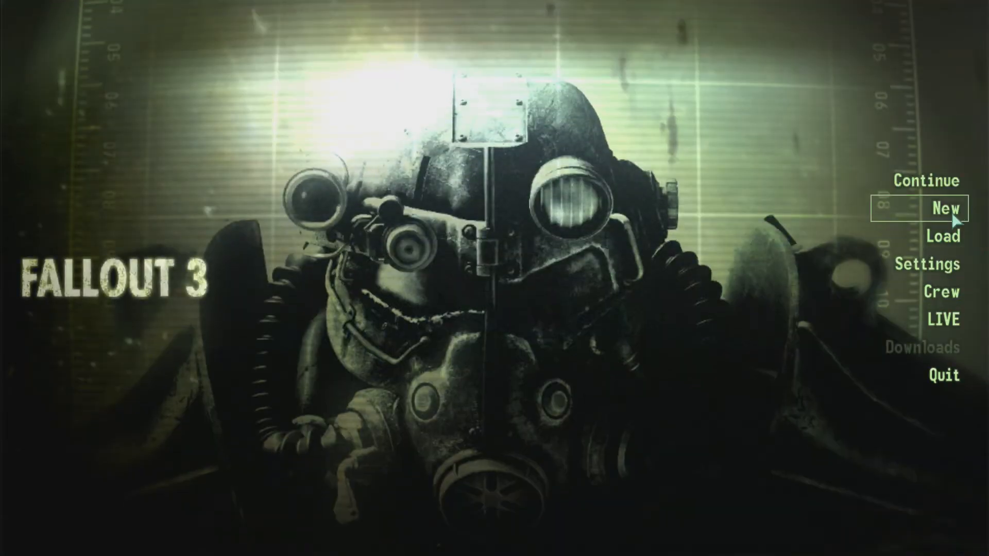
mouse_move(945, 265)
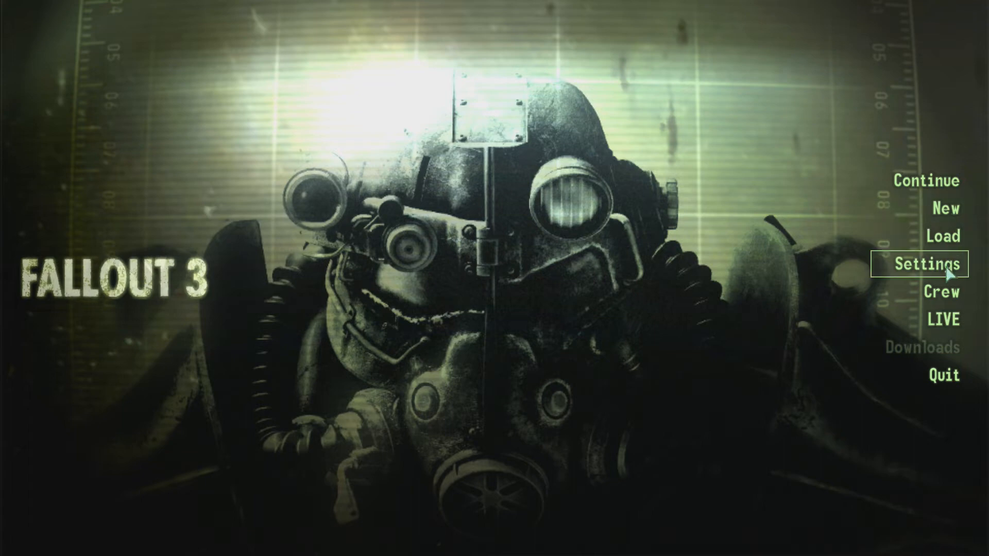
mouse_move(941, 181)
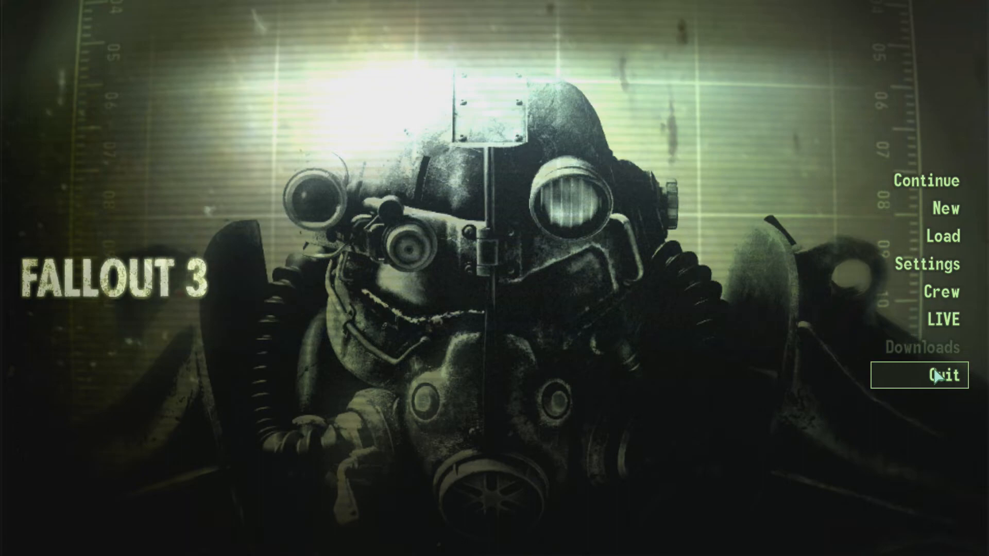
mouse_move(942, 236)
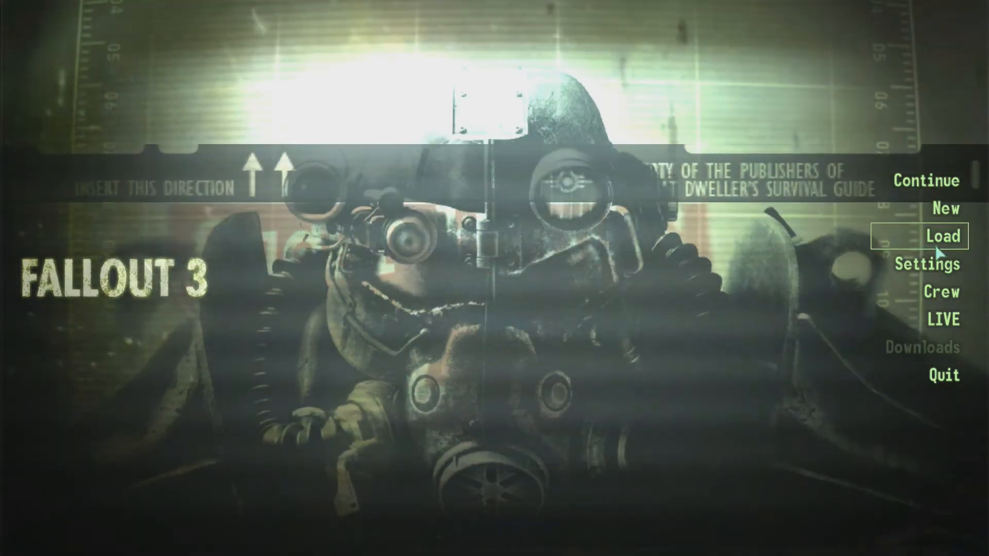
- Load the Level 12 Vault 112 save, then quit Fallout 3 to the desktop
left_click(943, 236)
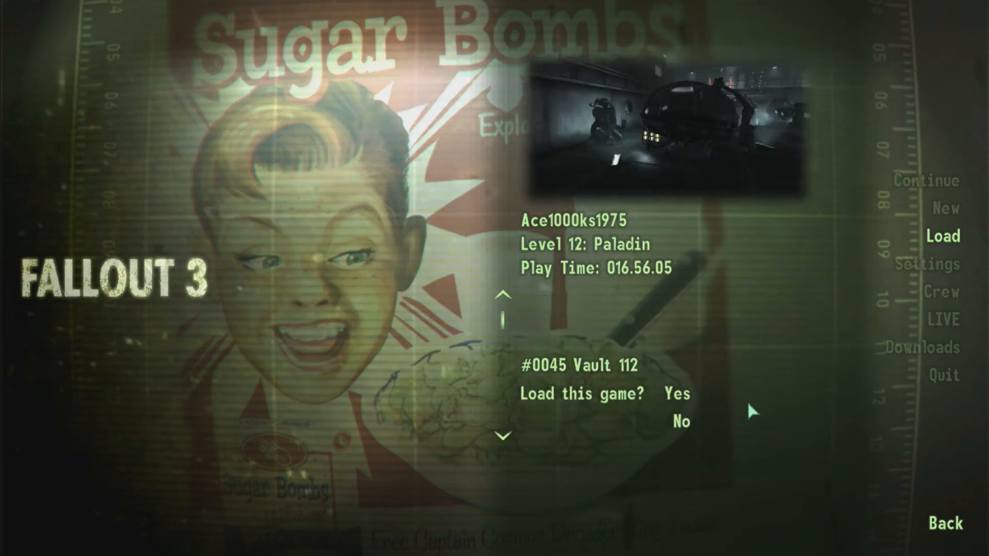
left_click(676, 394)
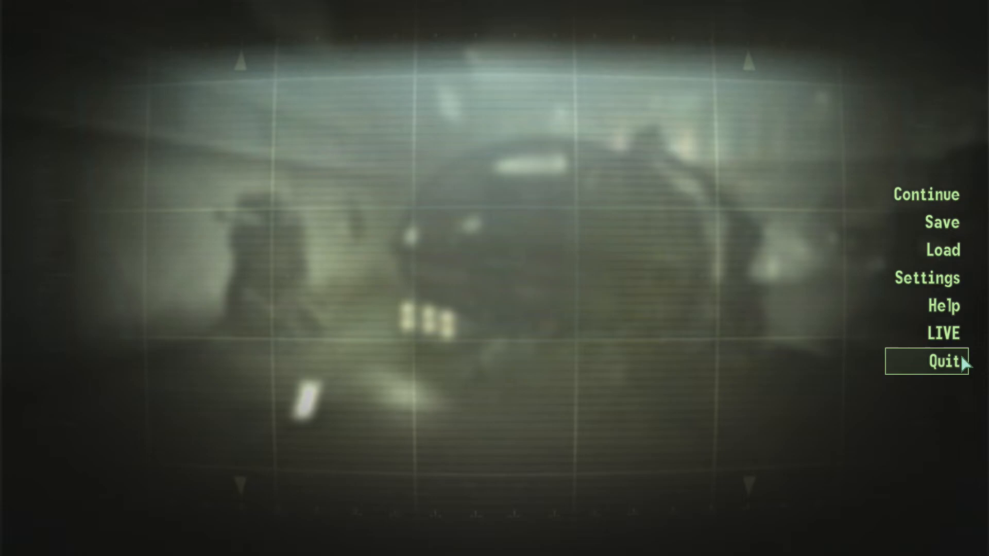
left_click(943, 362)
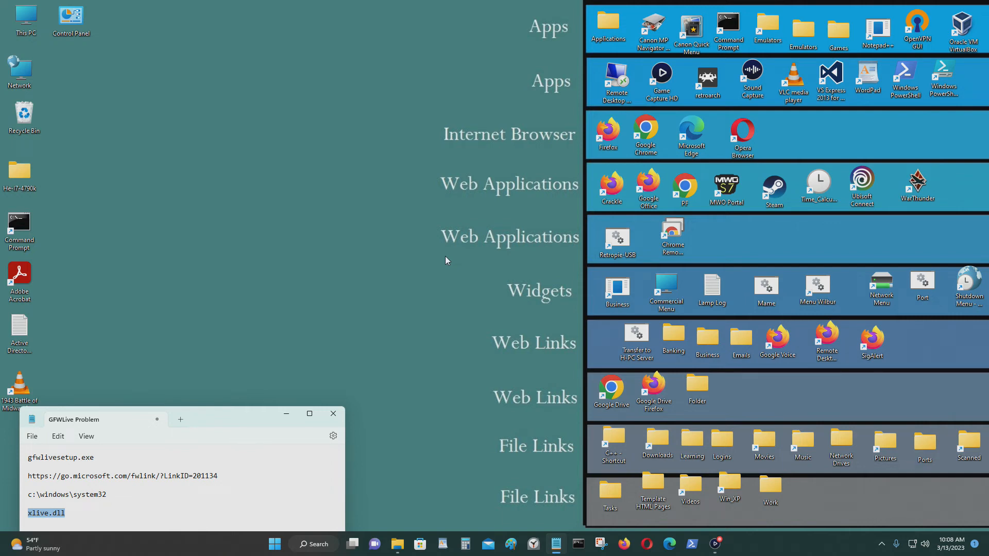
mouse_move(41, 208)
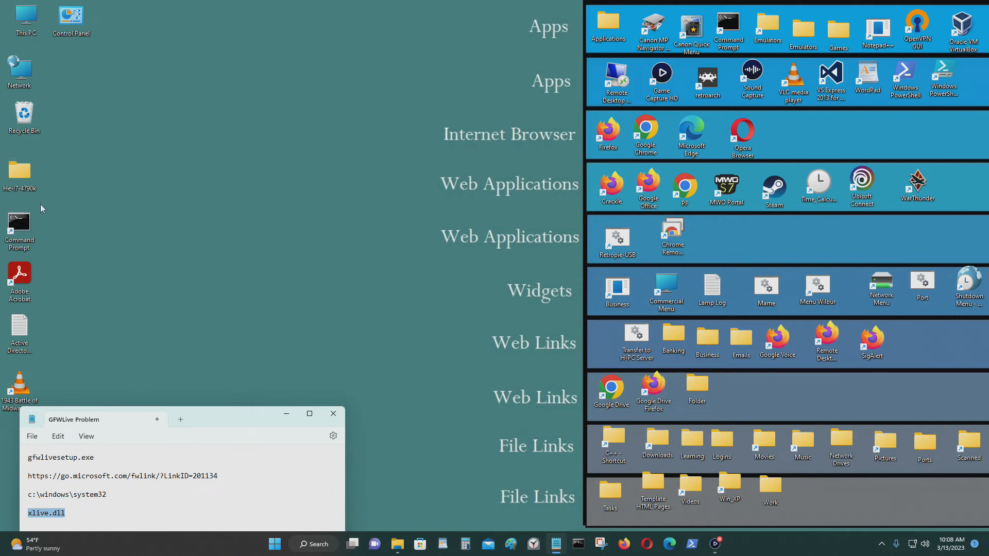
mouse_move(216, 320)
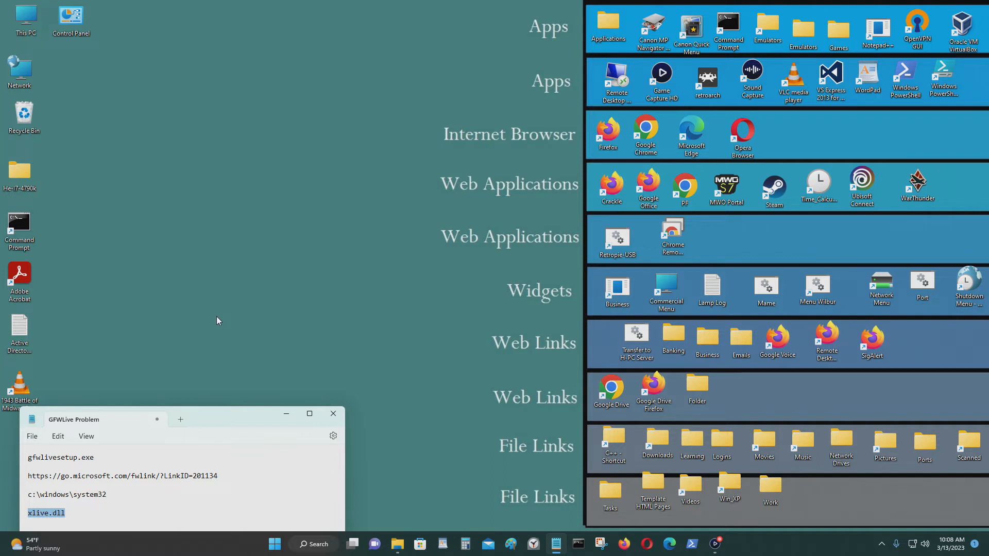
mouse_move(480, 314)
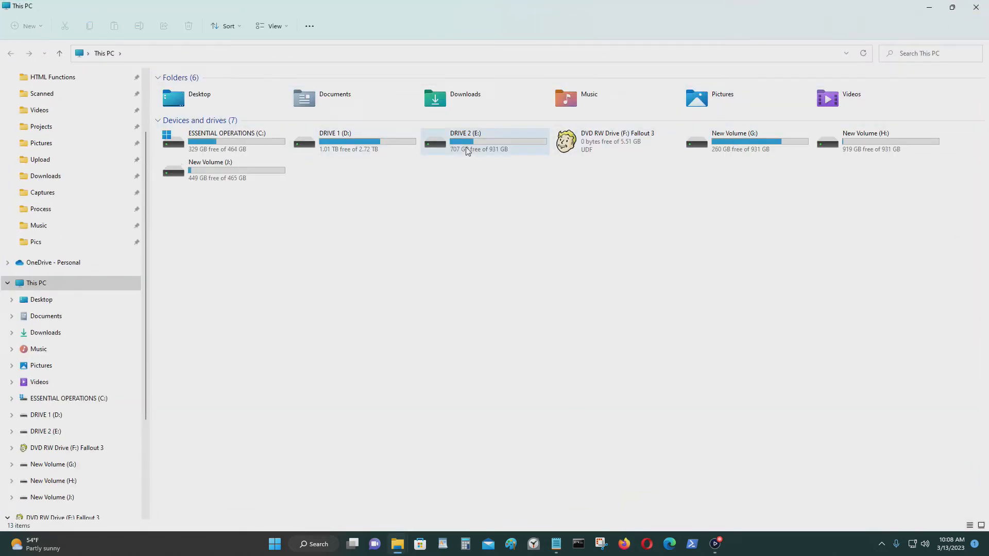
- Browse to D:\Downloads\Install to reach the gfwlclient and xliveredist installers
double_click(335, 141)
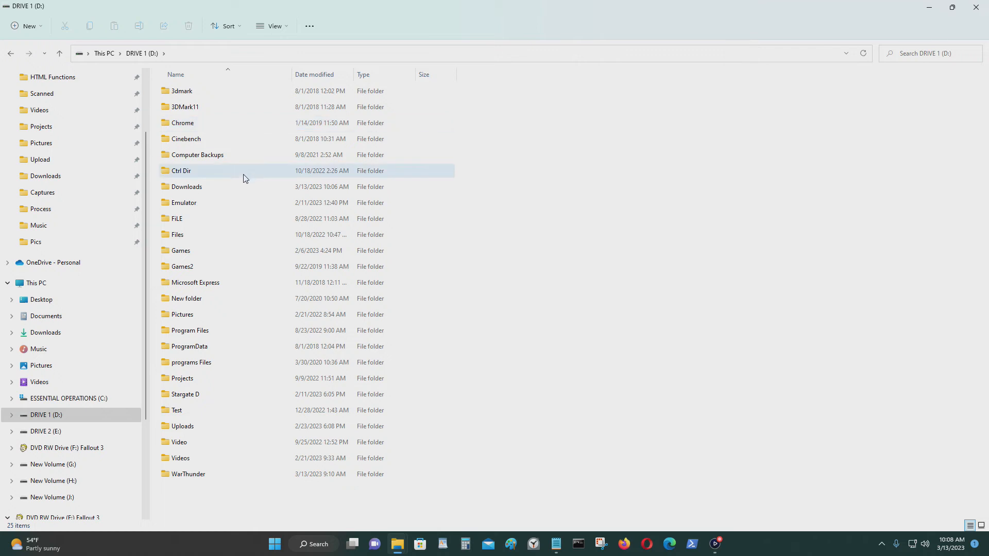
double_click(187, 186)
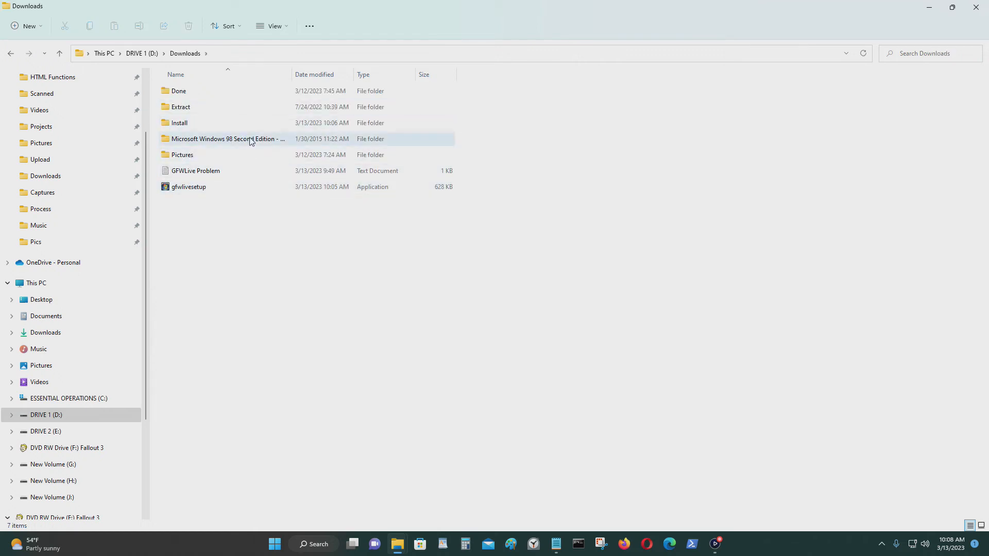
double_click(180, 122)
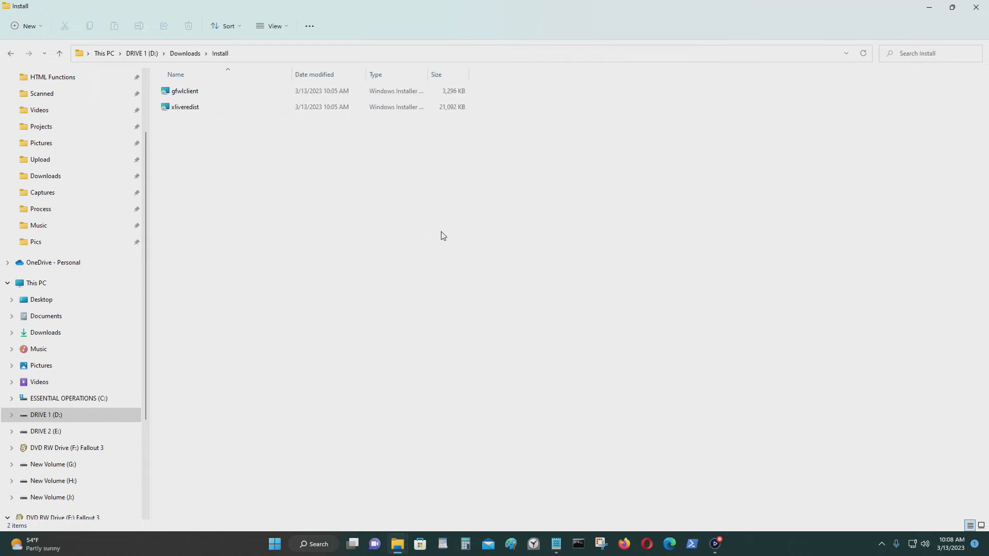
mouse_move(3, 41)
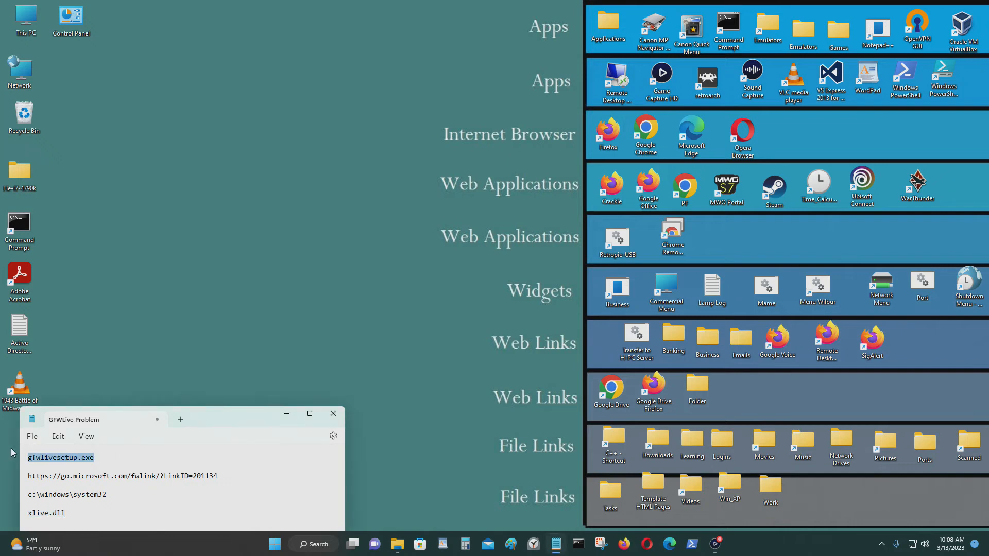
mouse_move(624, 544)
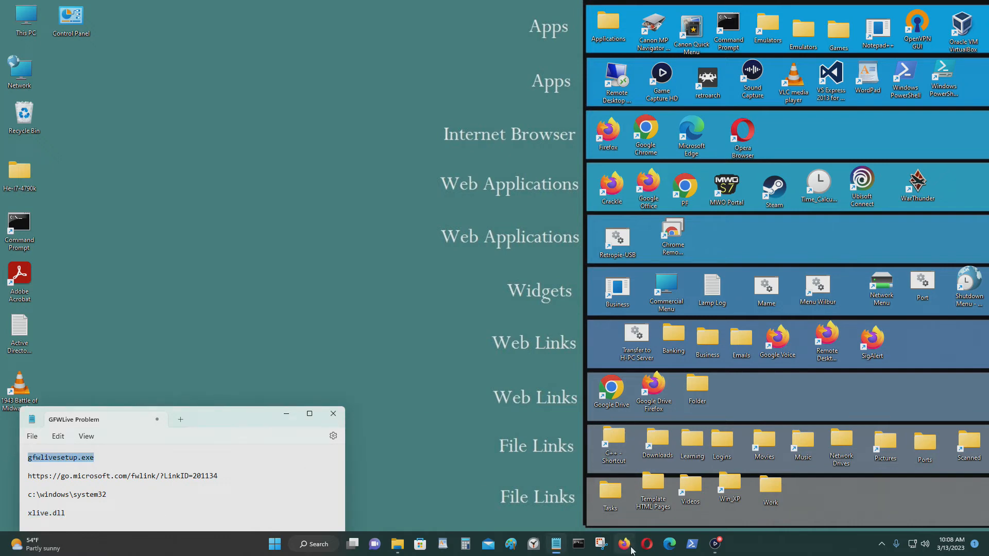
- Restore Firefox from the taskbar to show the gfwlivesetup.exe Google results
left_click(622, 544)
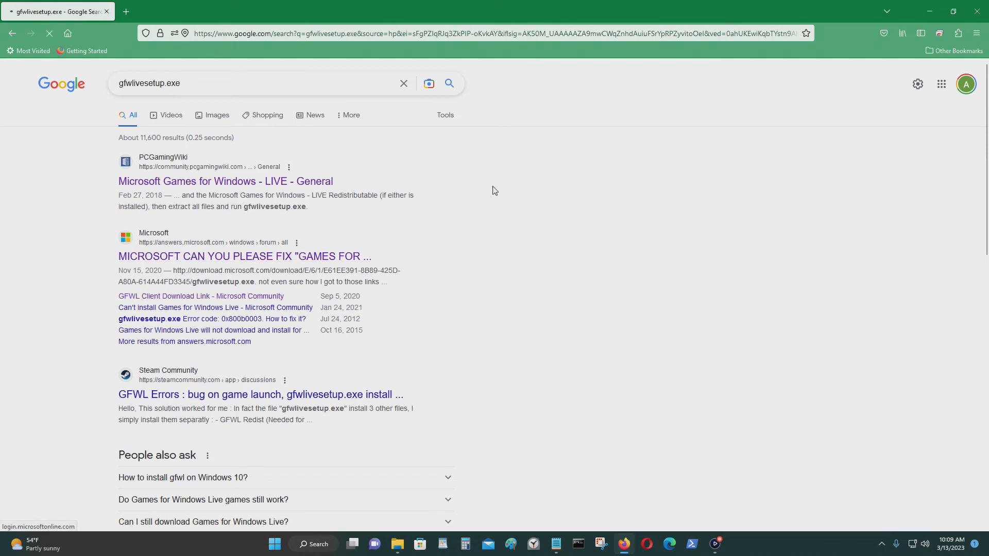
- Open the answers.microsoft.com thread on the gfwlivesetup failure and scroll through the post
left_click(245, 256)
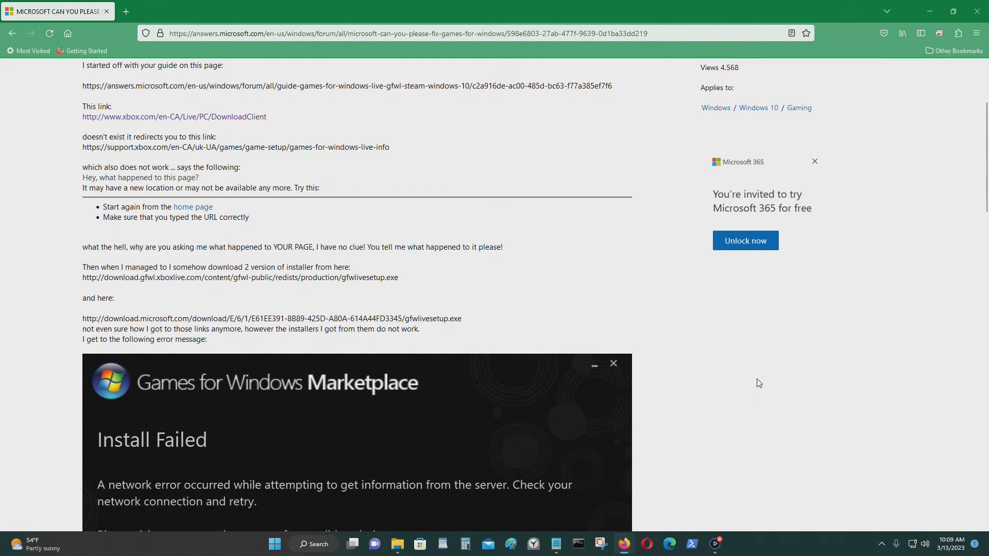
scroll("down", 3)
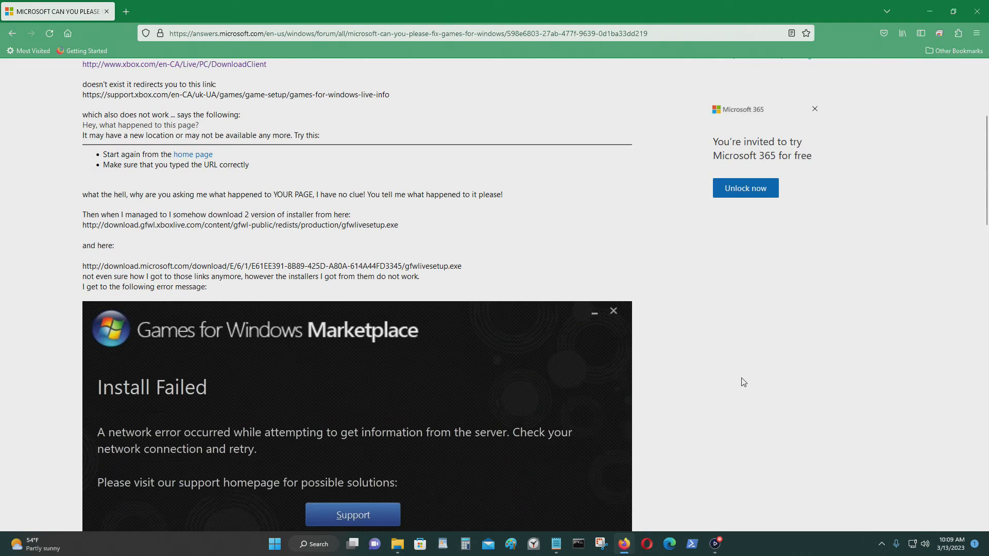
scroll("down", 3)
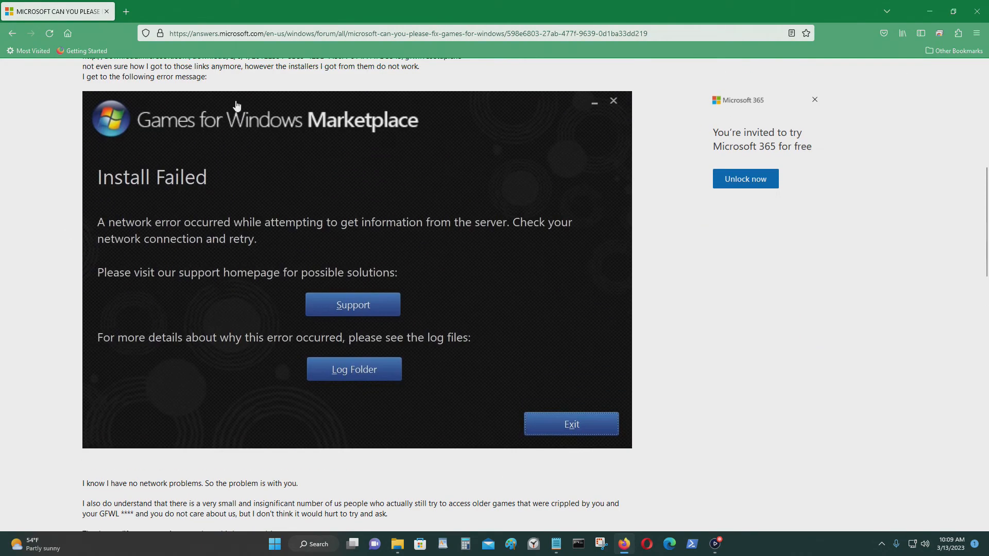
scroll("down", 3)
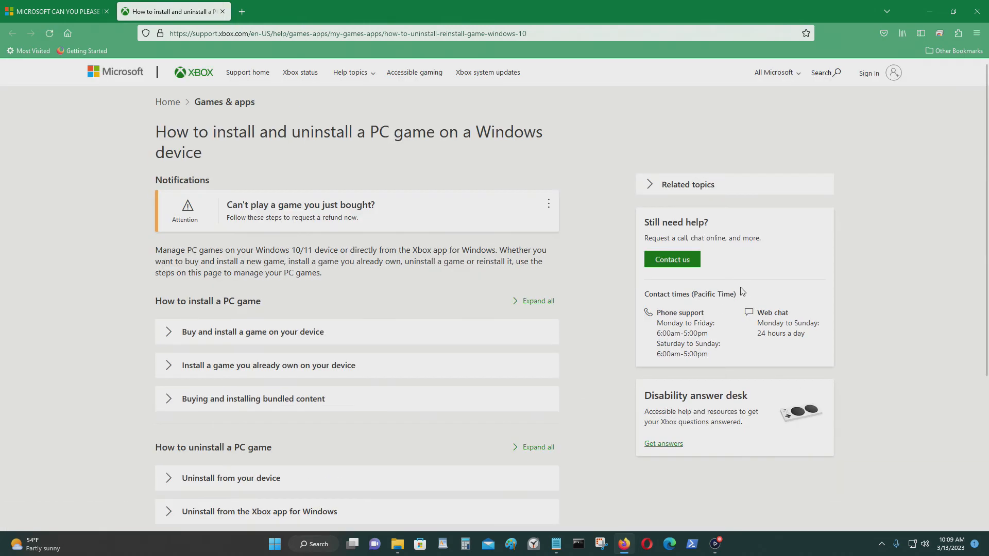
scroll("down", 3)
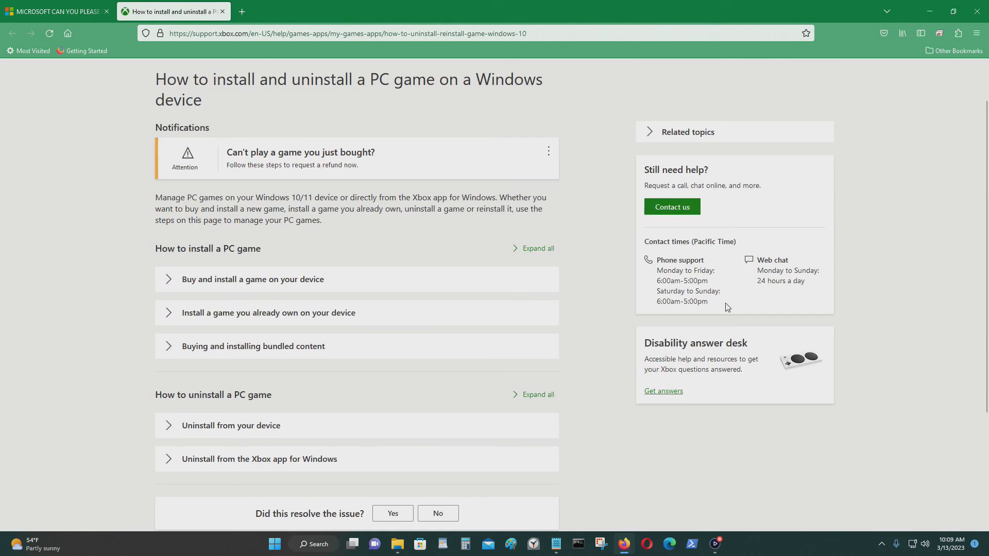
mouse_move(540, 368)
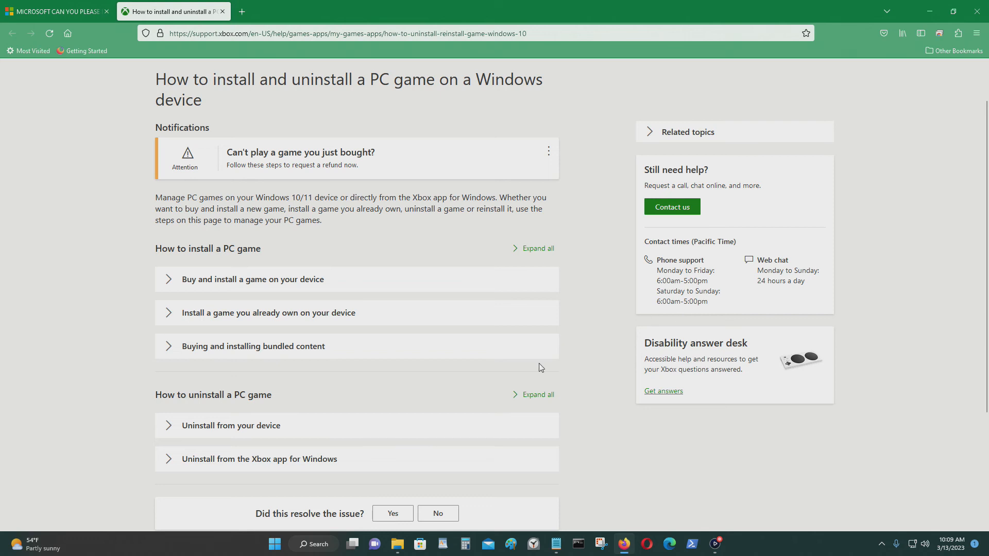
mouse_move(310, 545)
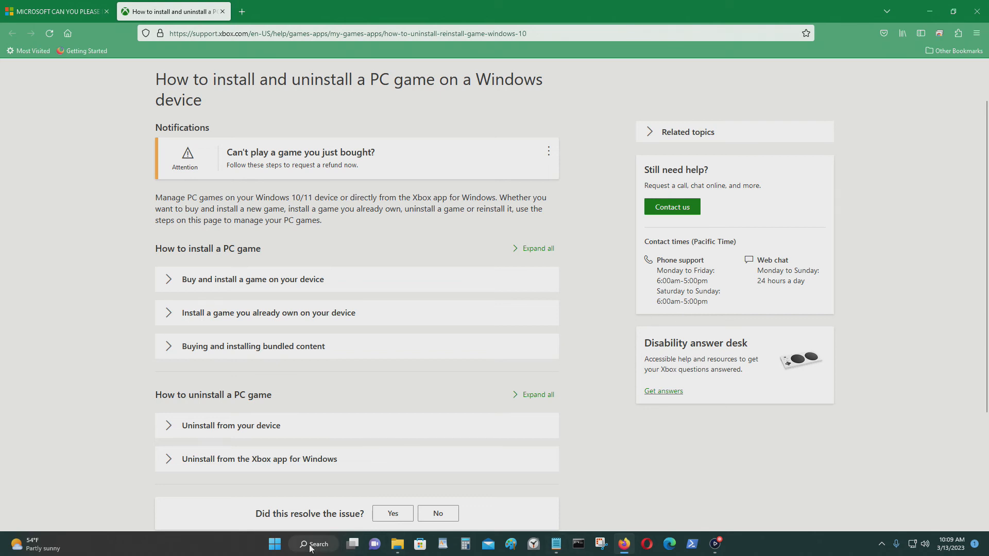
- Search Windows for 'microsoft store' to launch the Store app
left_click(314, 544)
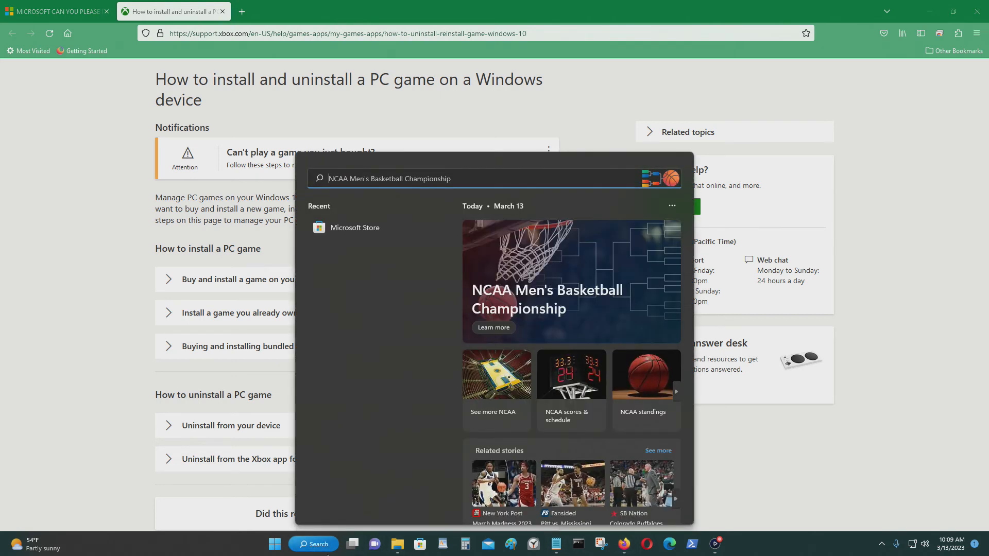
type("microso")
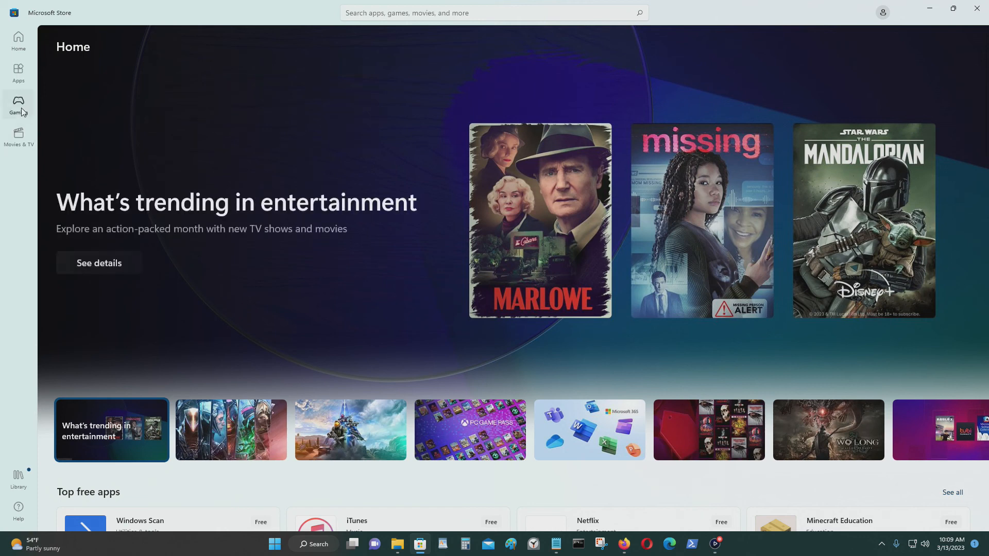
- Search the Store's Gaming section for 'fallout 3' and browse the Game of the Year Edition page
left_click(19, 104)
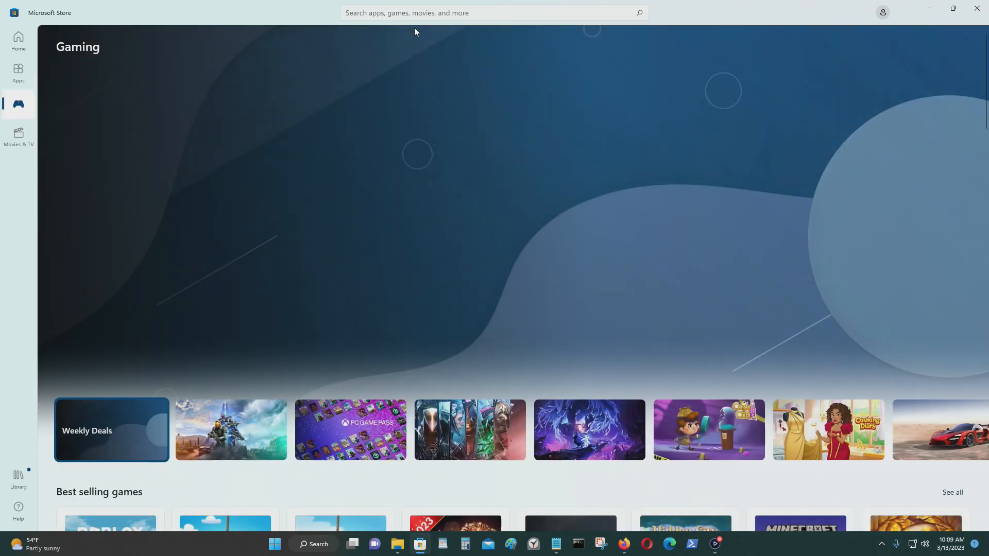
left_click(492, 13)
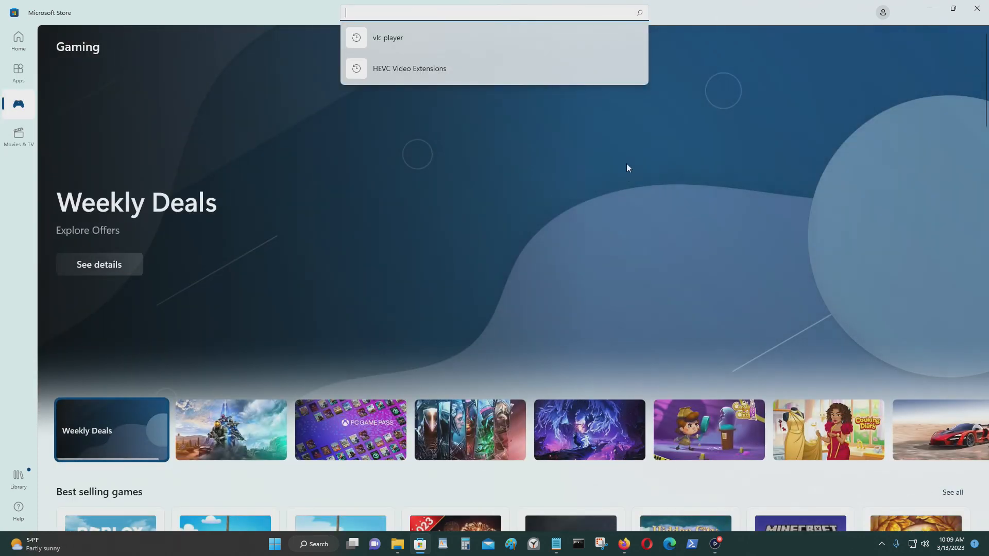
type("fallo")
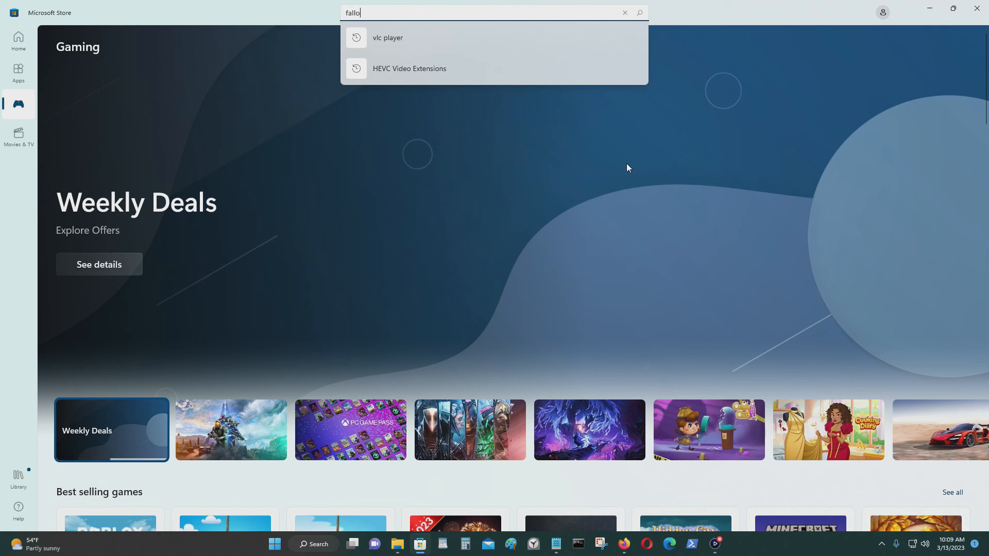
type("ut 3")
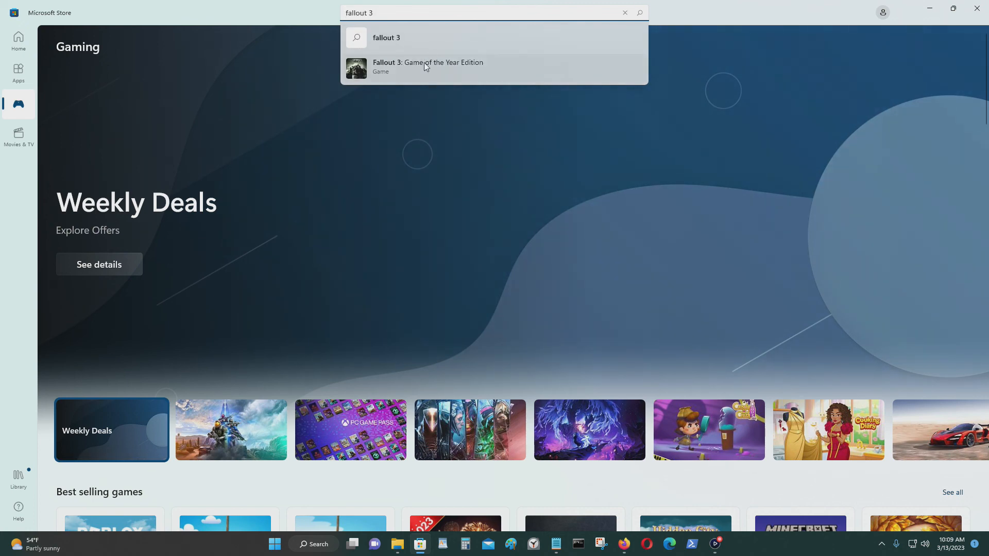
left_click(427, 67)
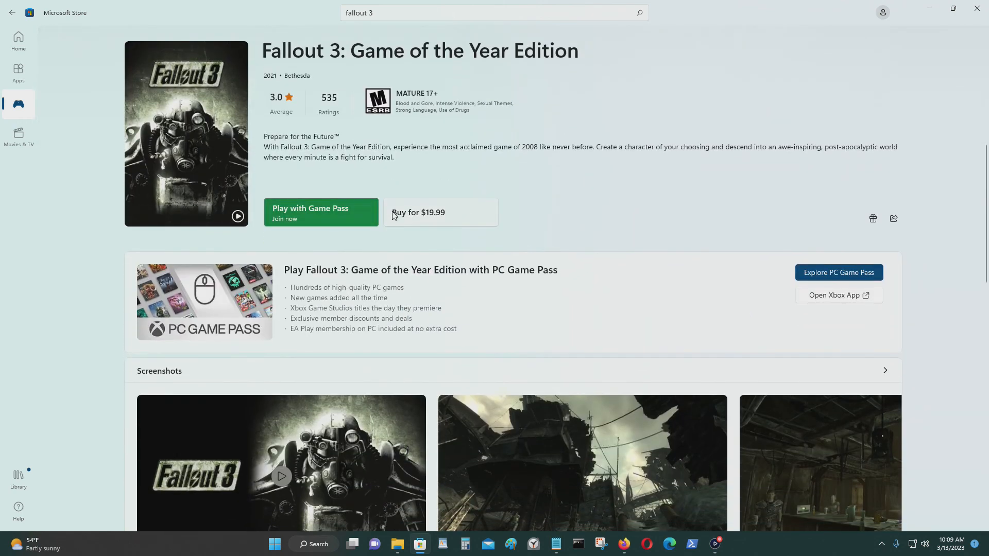
scroll("down", 3)
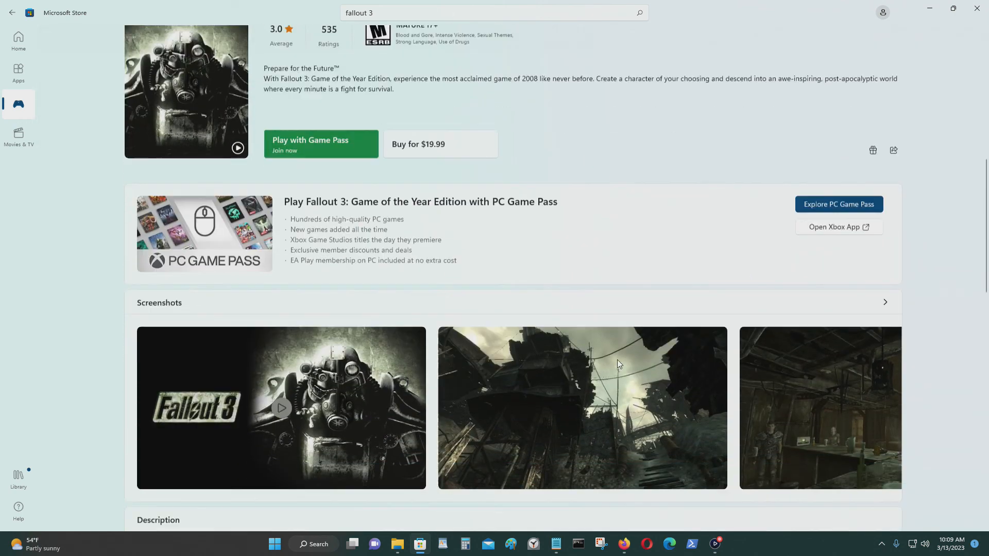
scroll("down", 3)
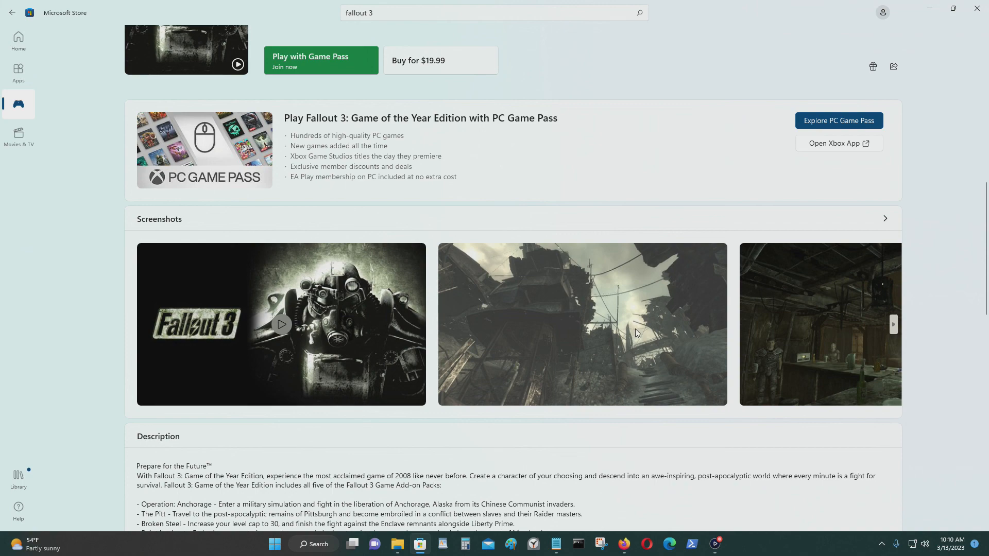
mouse_move(677, 370)
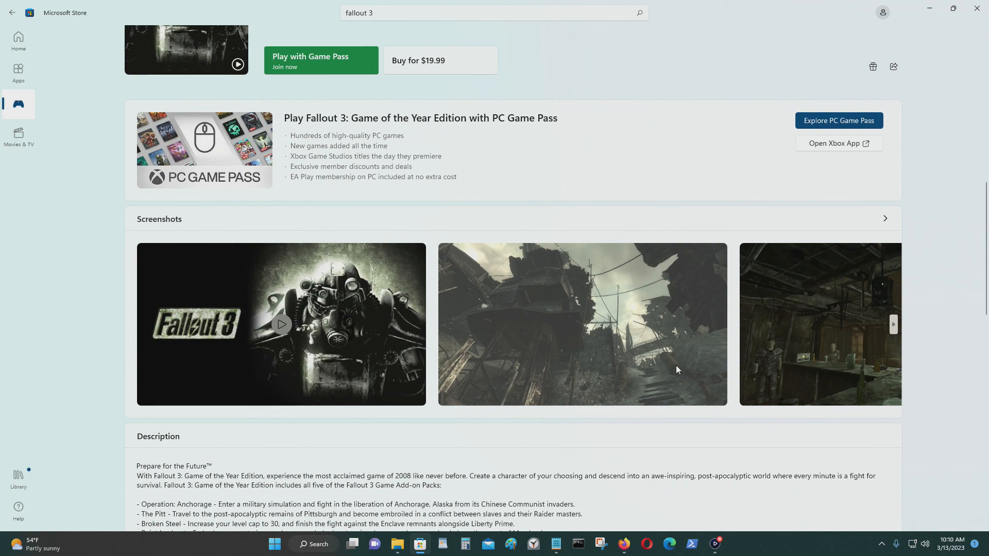